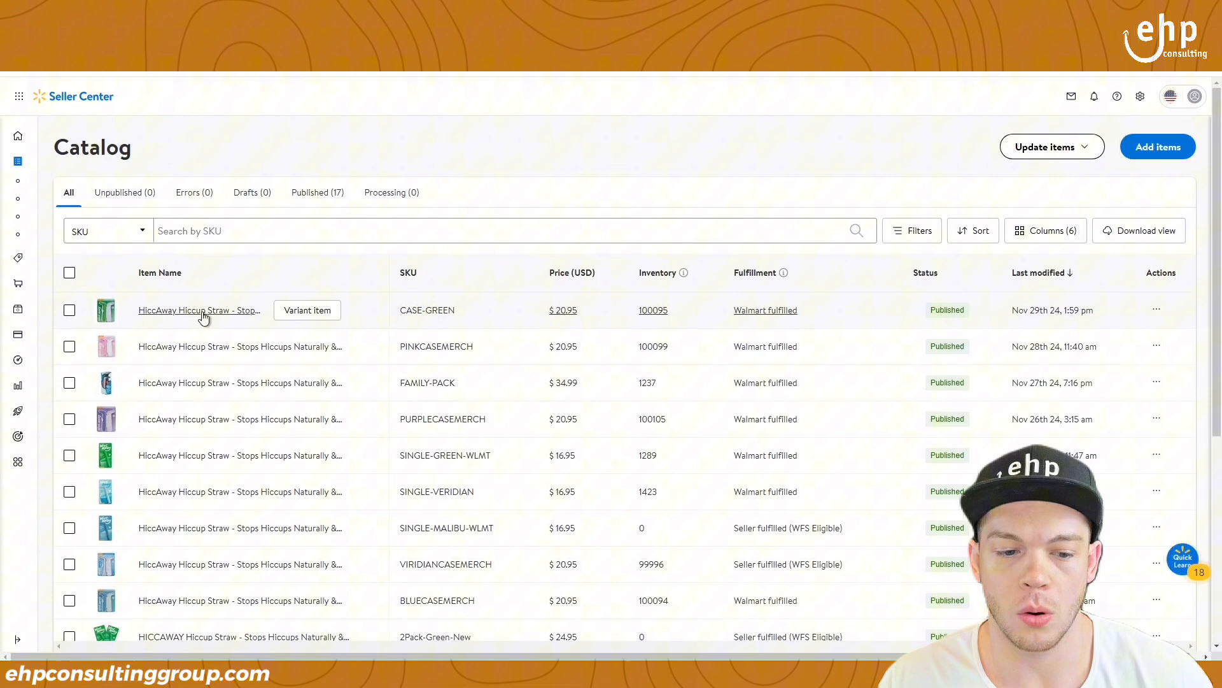
mouse_move(203, 314)
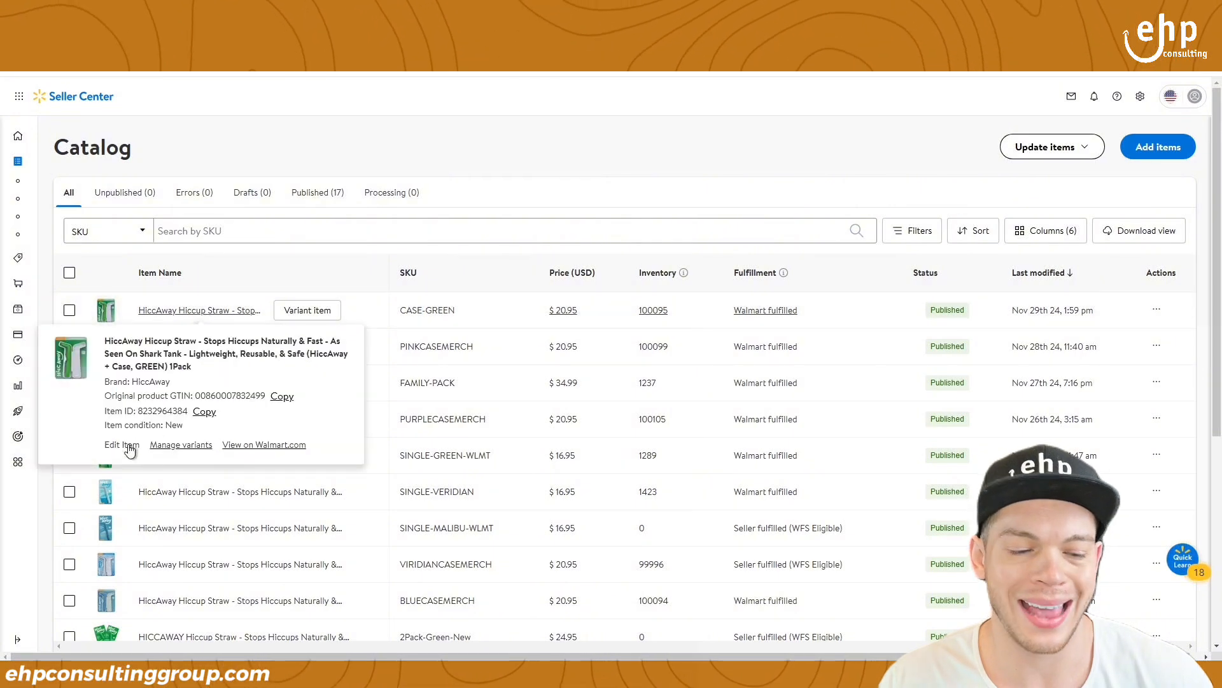
- Edit the HiccAway case listing's SKU from CASE-GREEN to CASE-GREEN123 and submit it
click(120, 444)
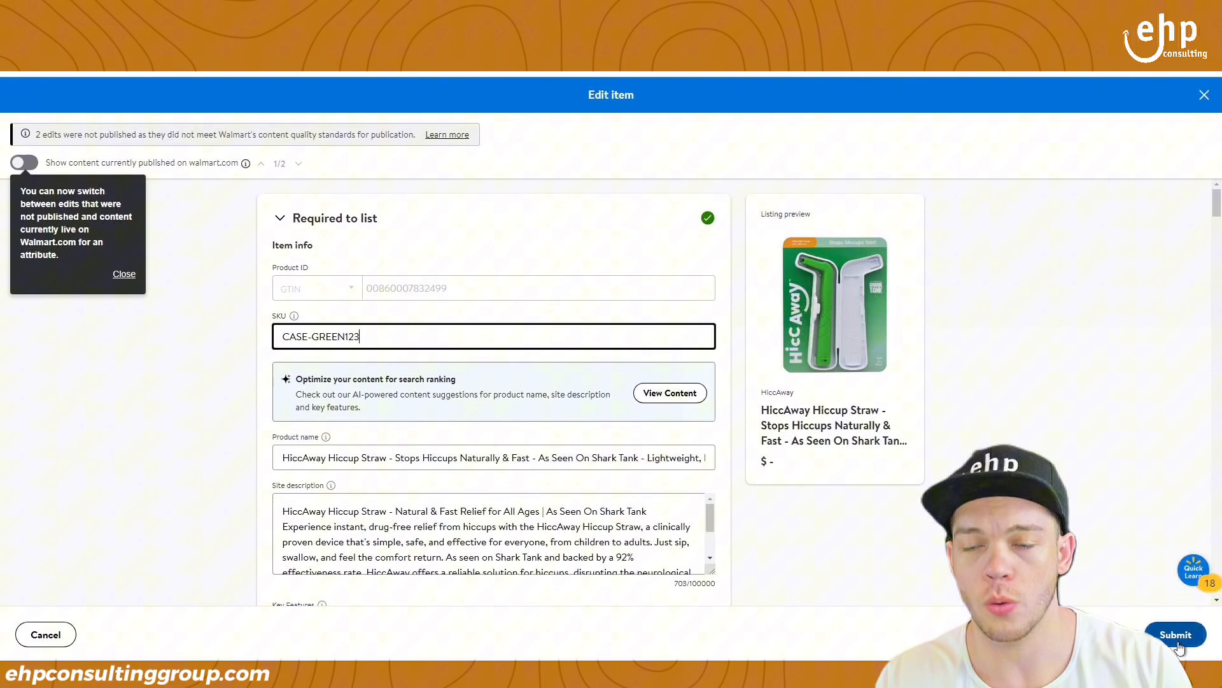
click(1175, 634)
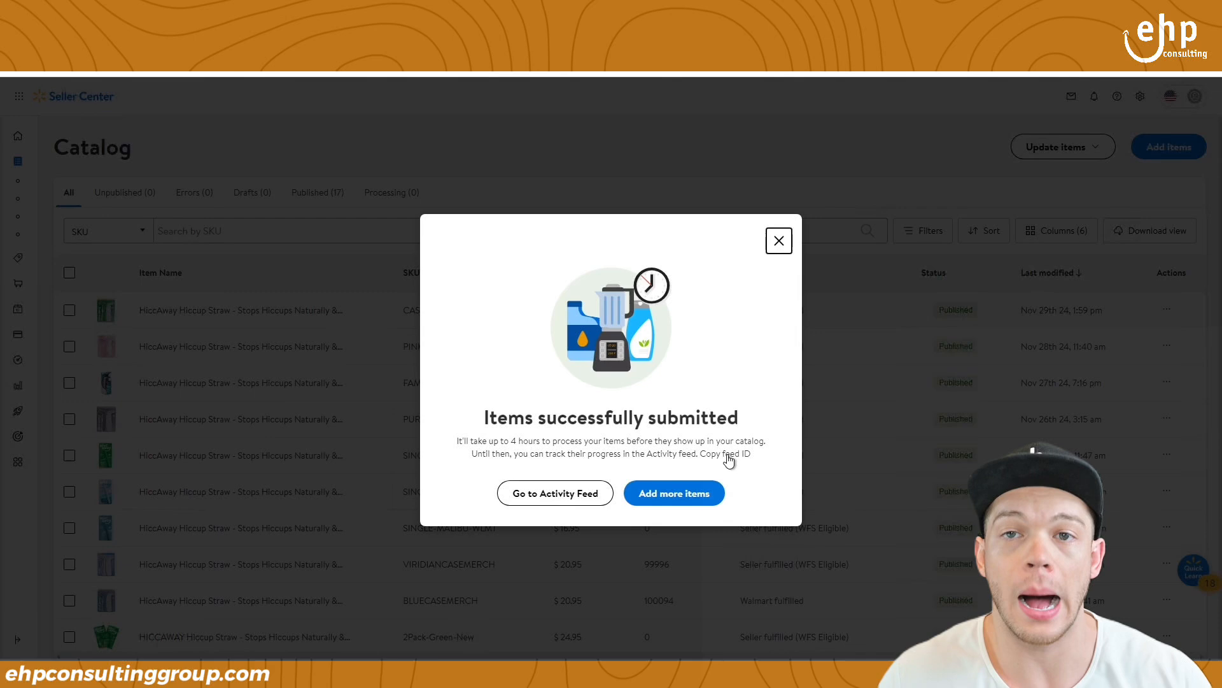
- Copy the submission's feed ID and close the success confirmation
click(730, 454)
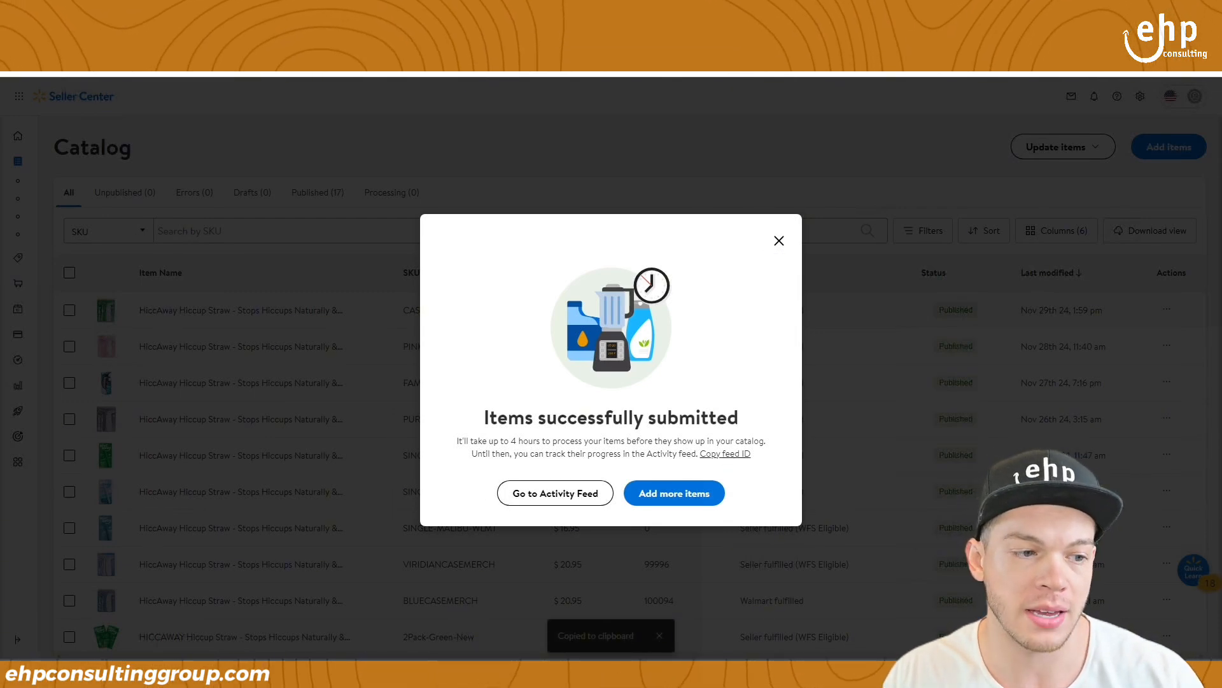
click(779, 241)
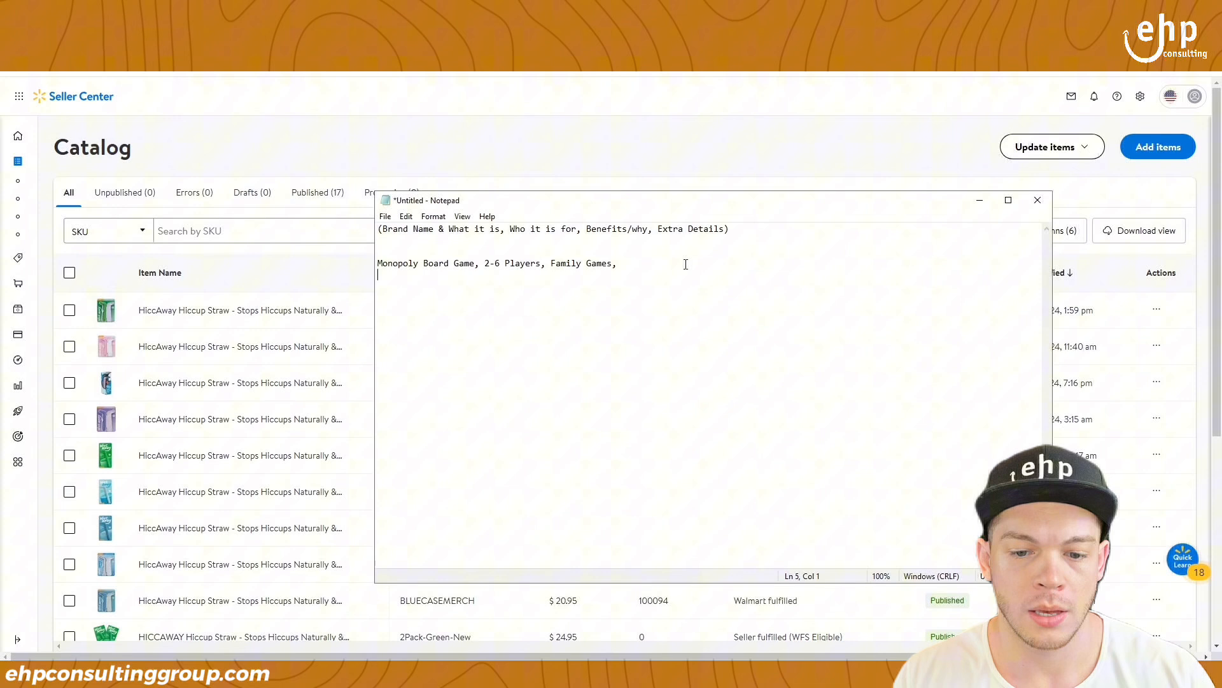
- Replace the old note with a greeting and a request that Walmart update the SKU
key(ctrl+a)
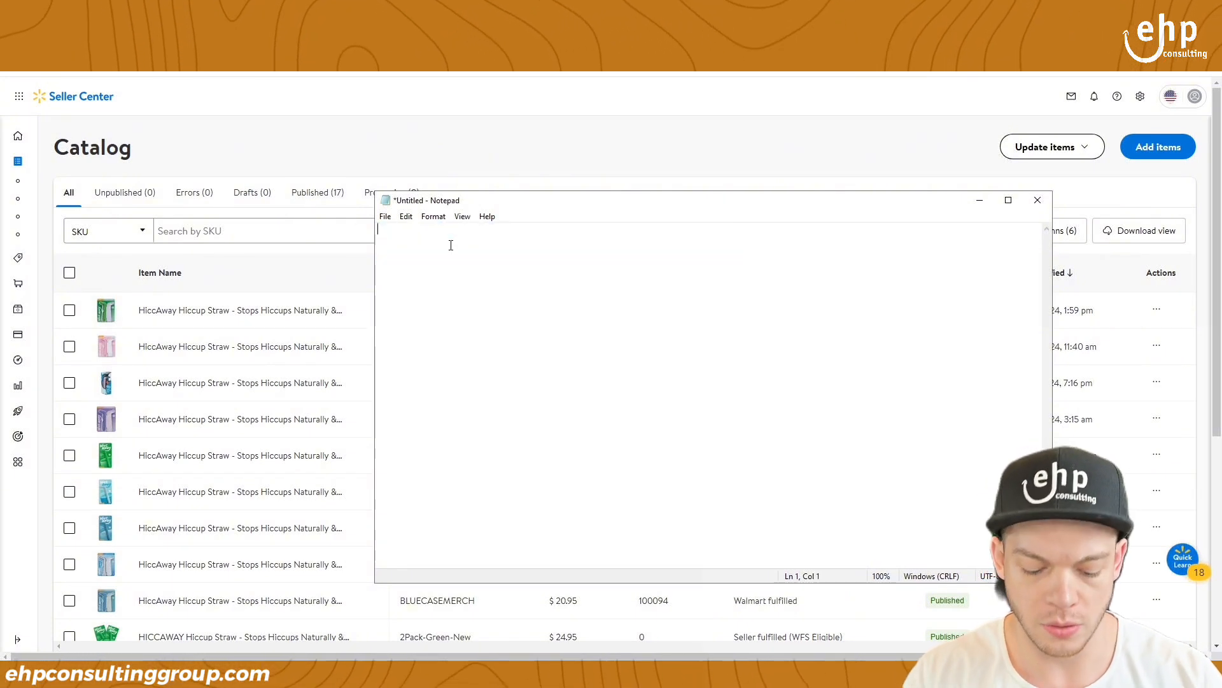
text(Hi Walmart,)
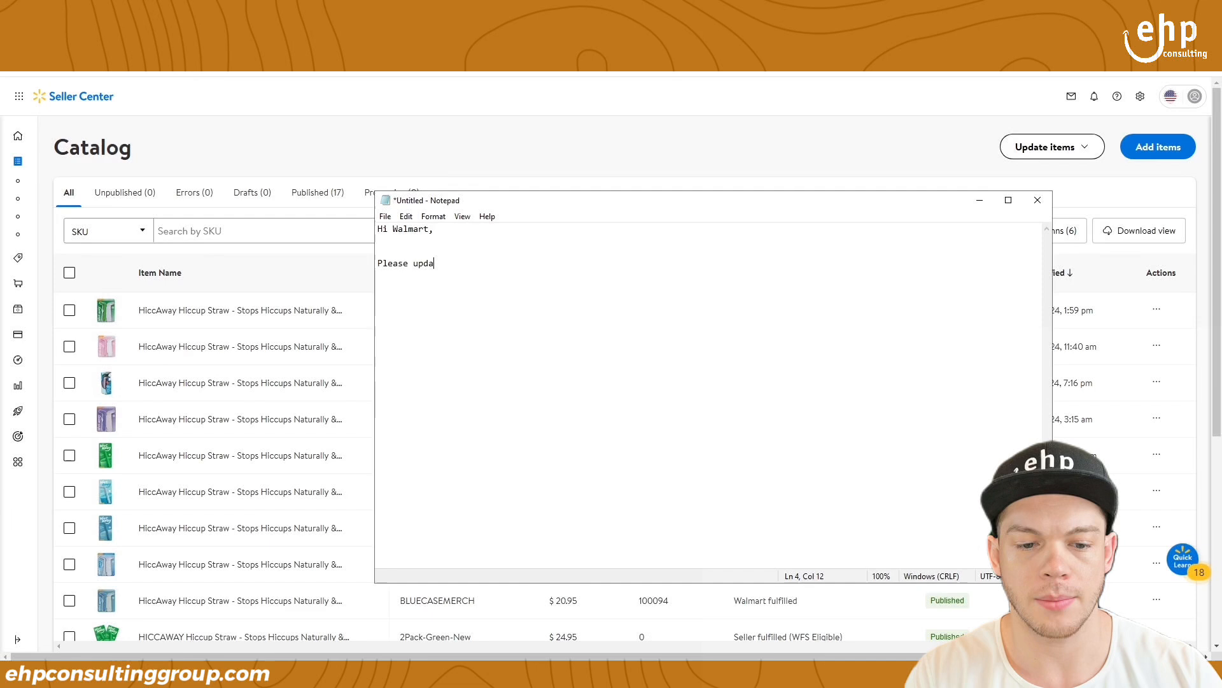
text(te my SKU.)
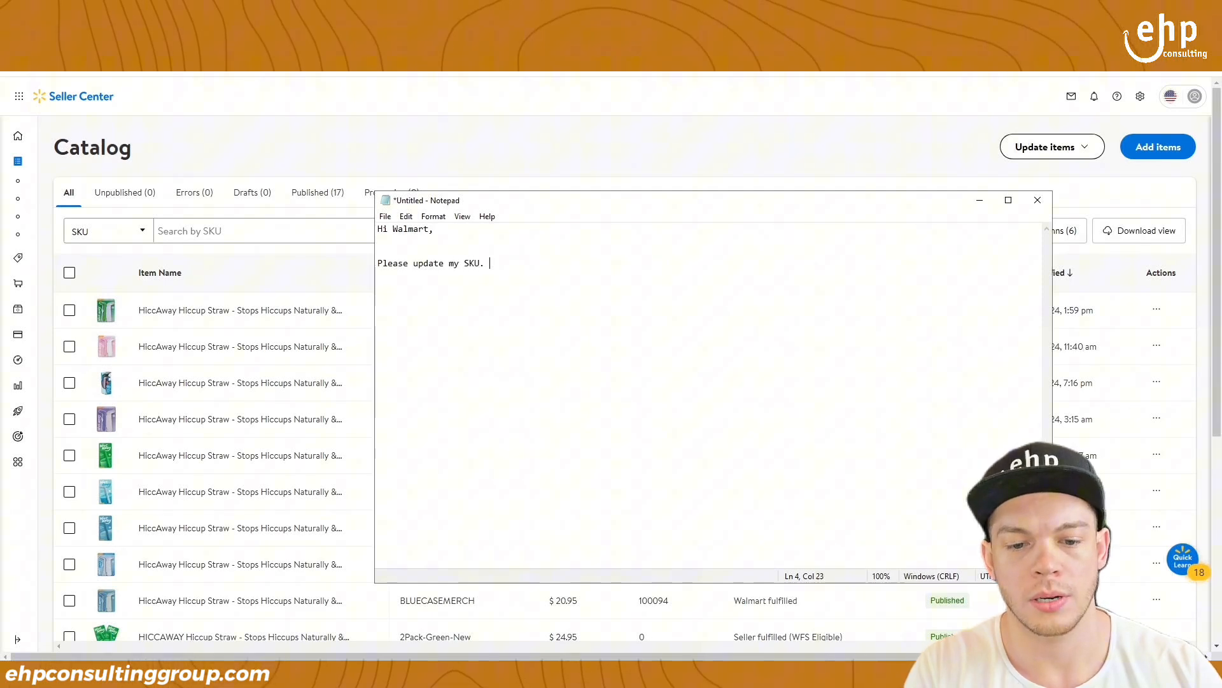
text(It is ext)
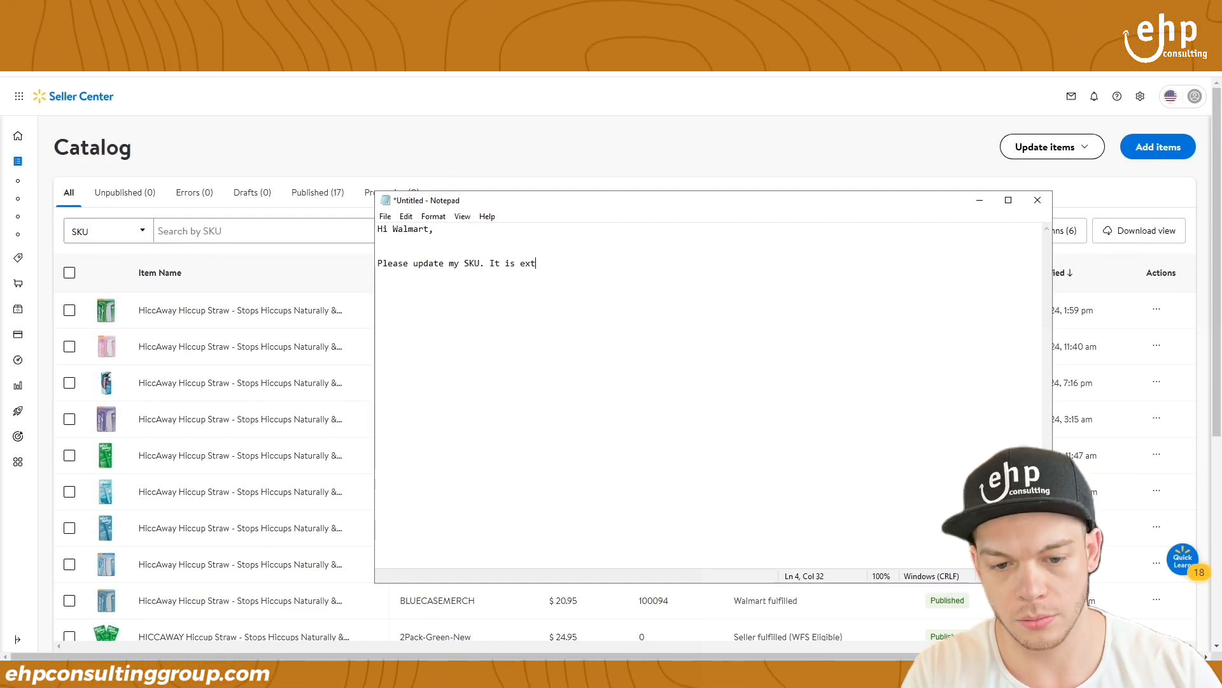
text(remeely improvemnt for my buisiness)
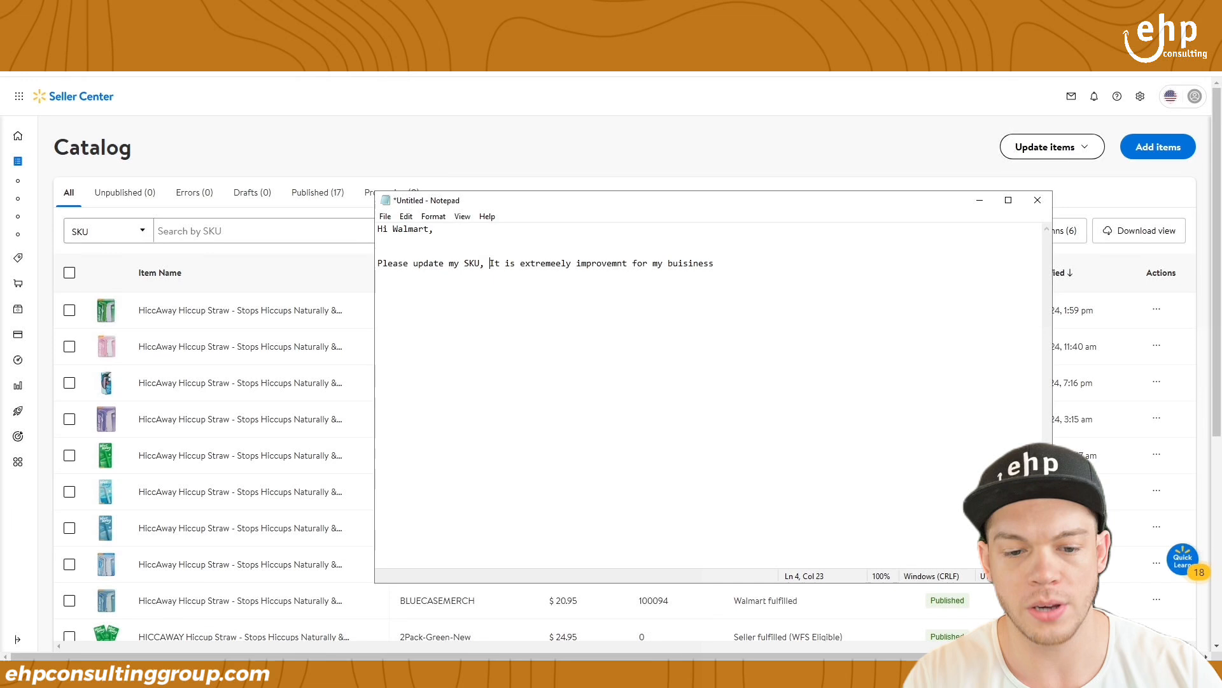
text(becuase)
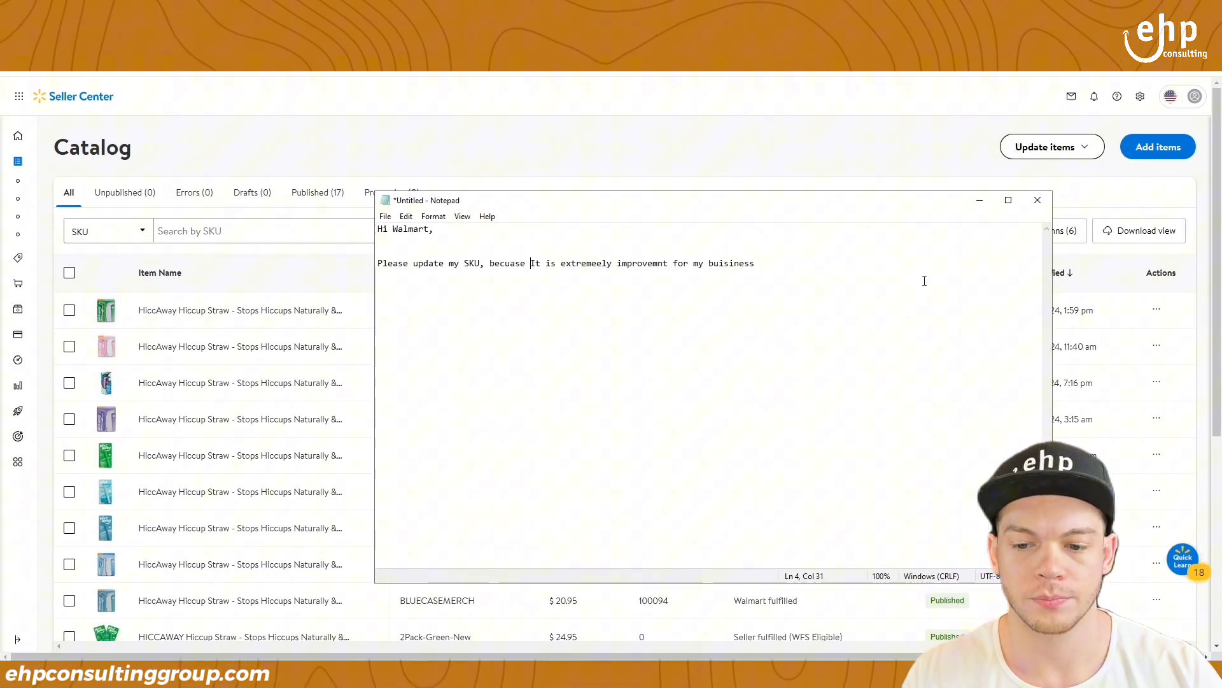
text(I aclt)
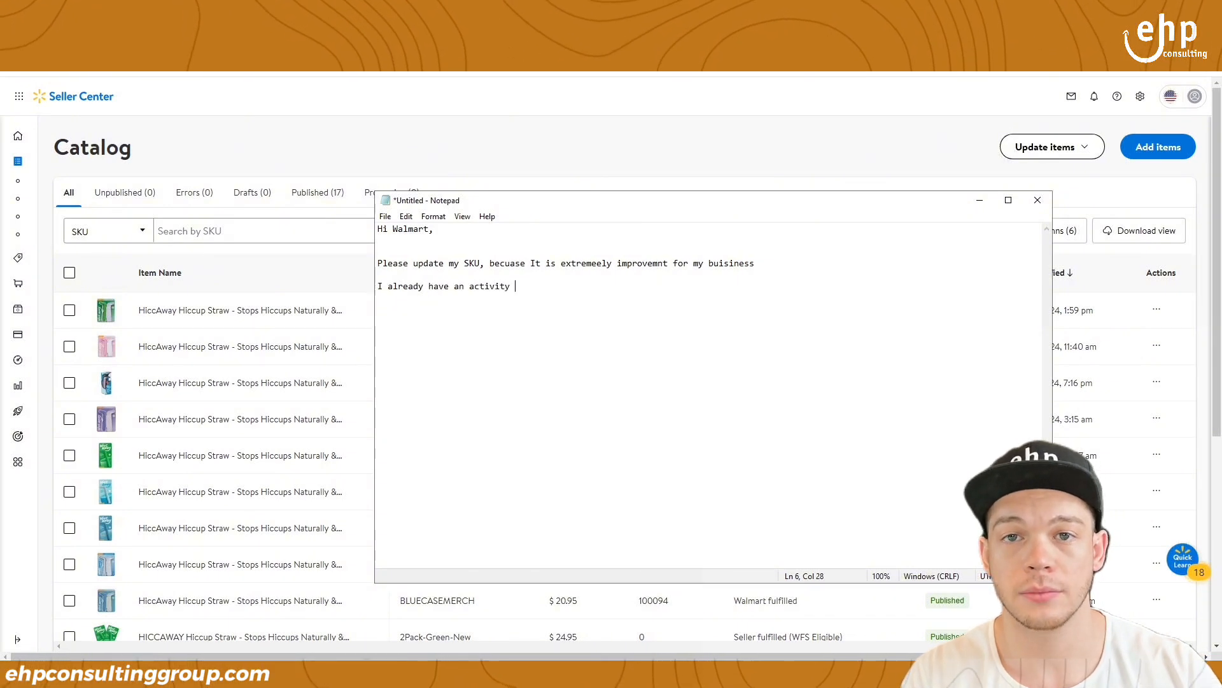
- Add the activity feed ID line, Current SKU: CASE-GREEN and New SKU: CASE-GREEN123
text(feed id:)
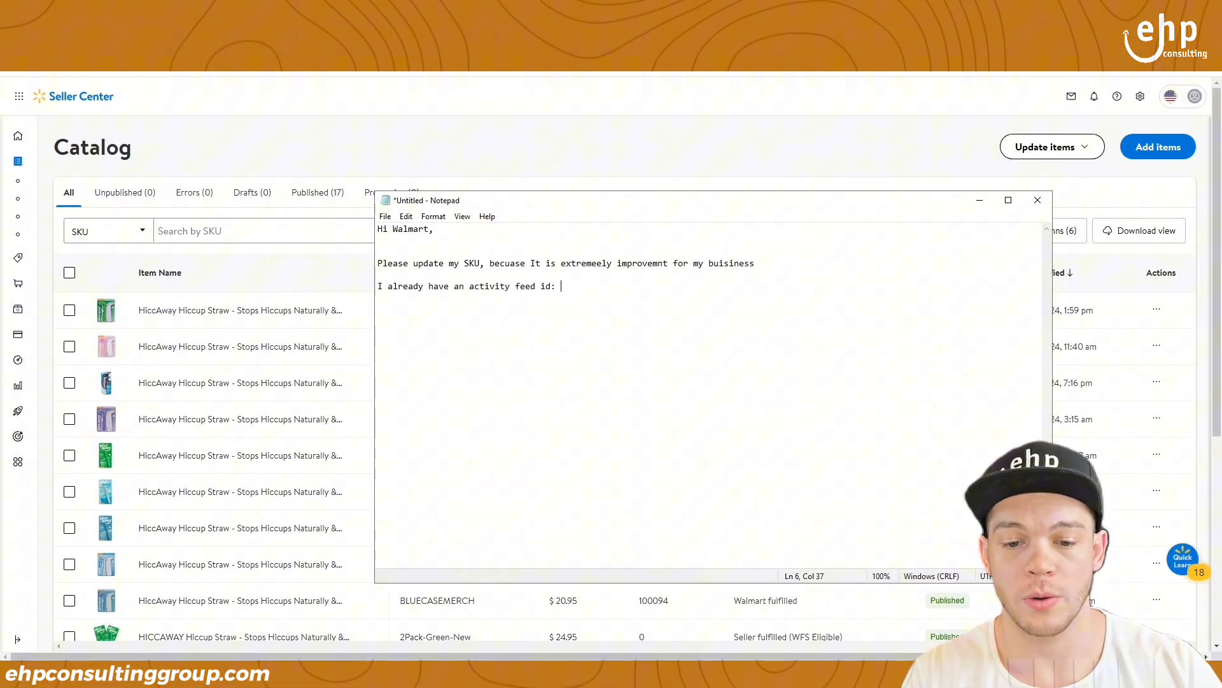
text(180CC1D9F8615980ADF3023563A9EE21@AX8BBgA)
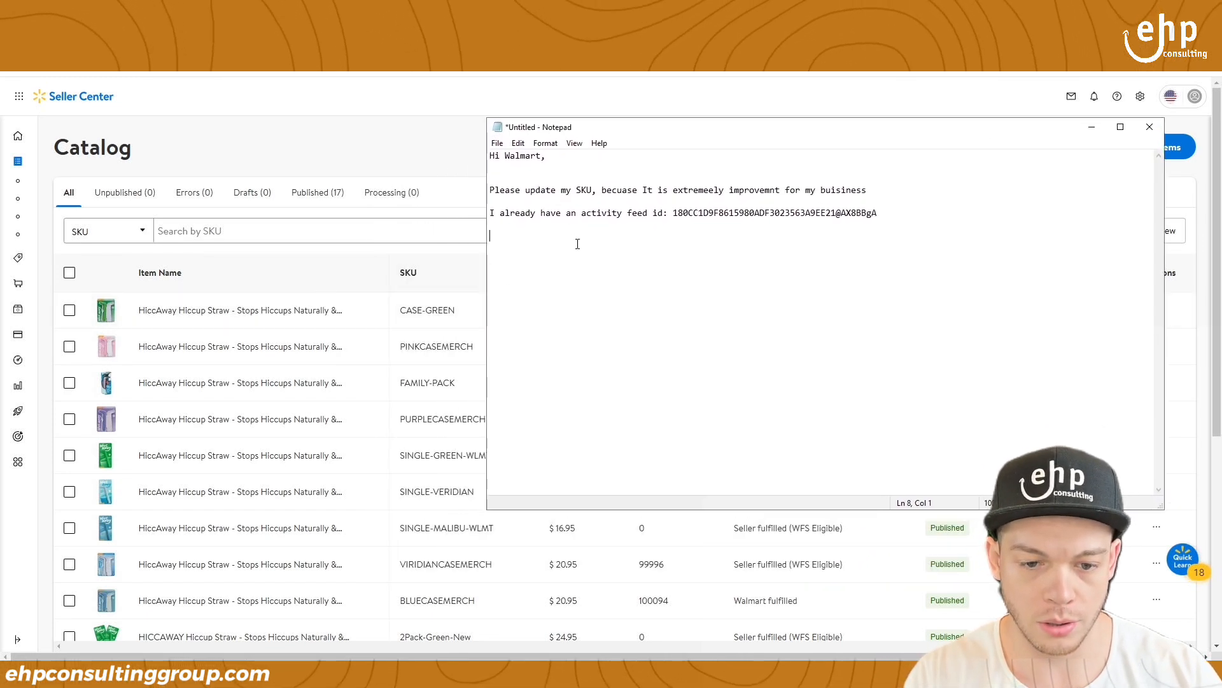
text(Curreny)
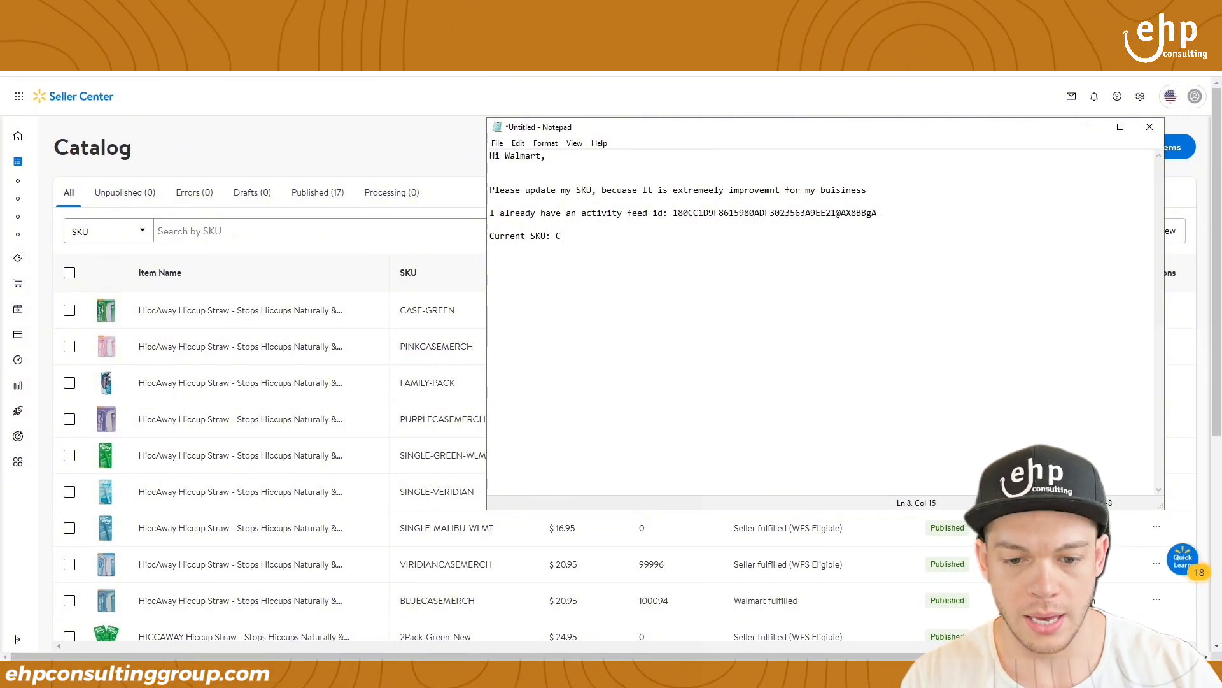
text(ASE-GREEn)
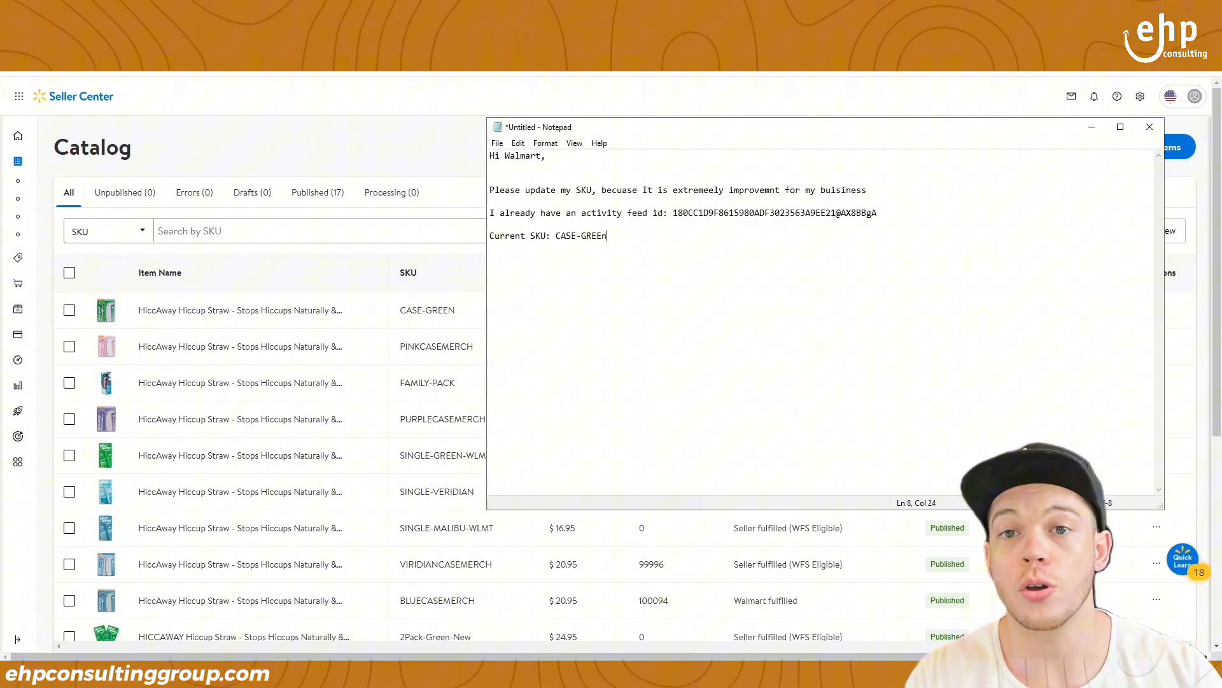
text(New SK)
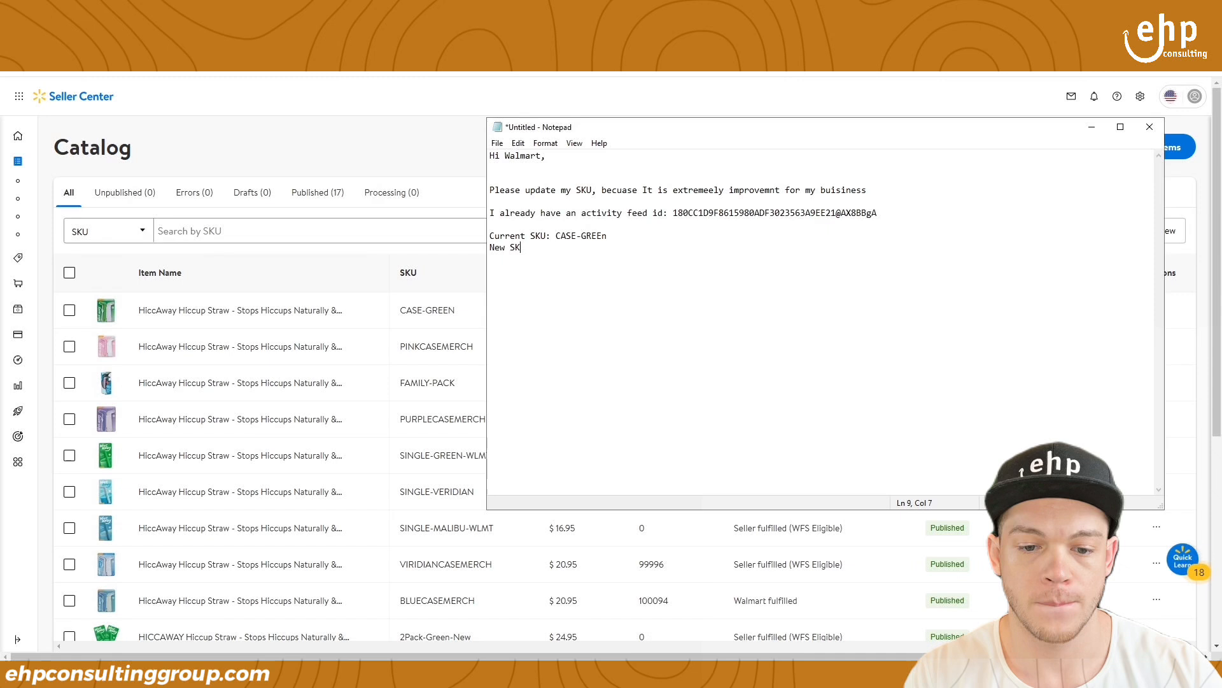
text(U: Cr)
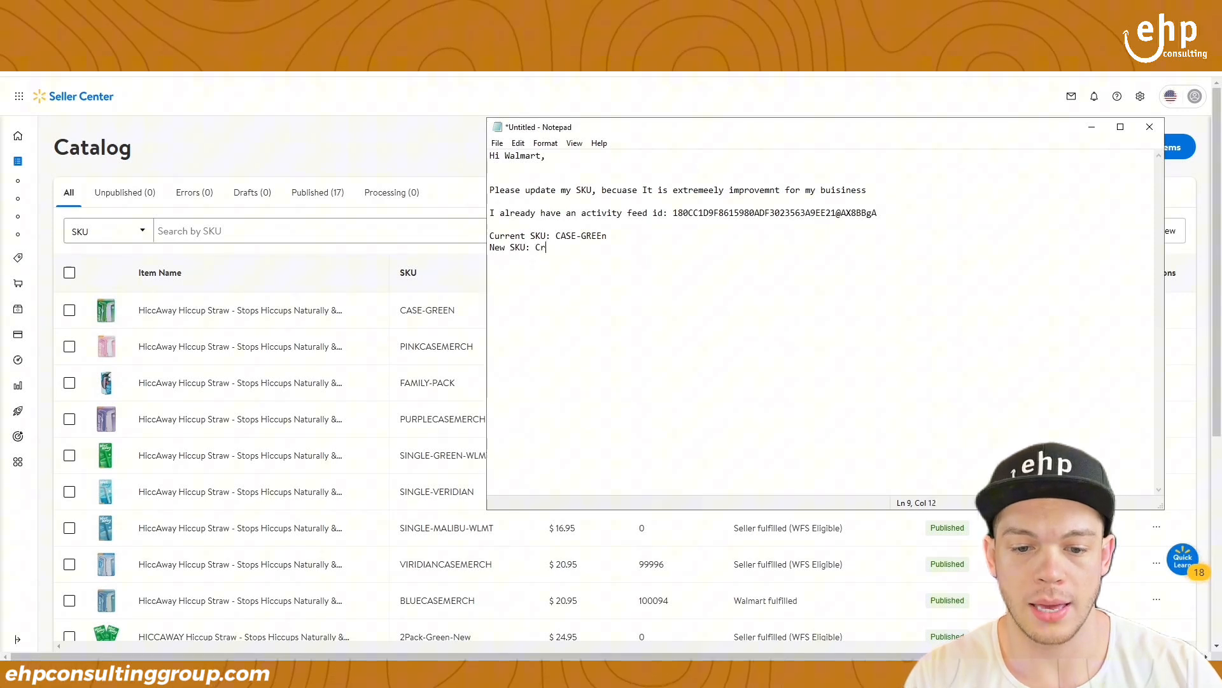
text(ASE-GREEN123)
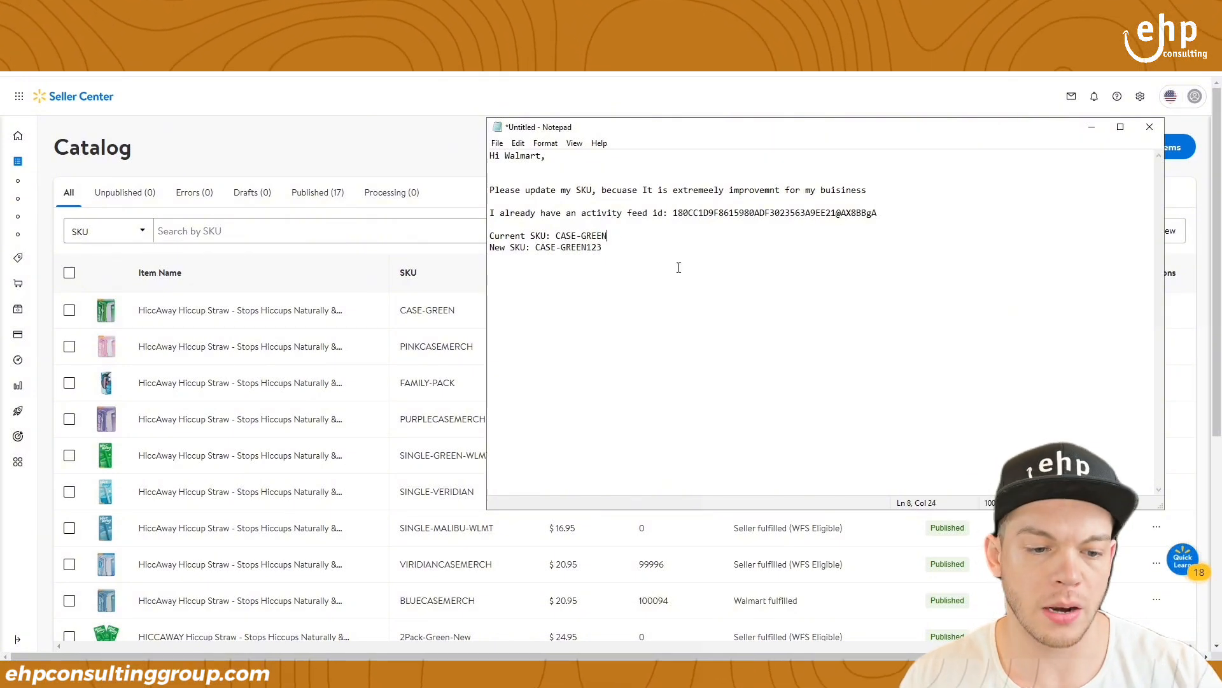
click(1149, 126)
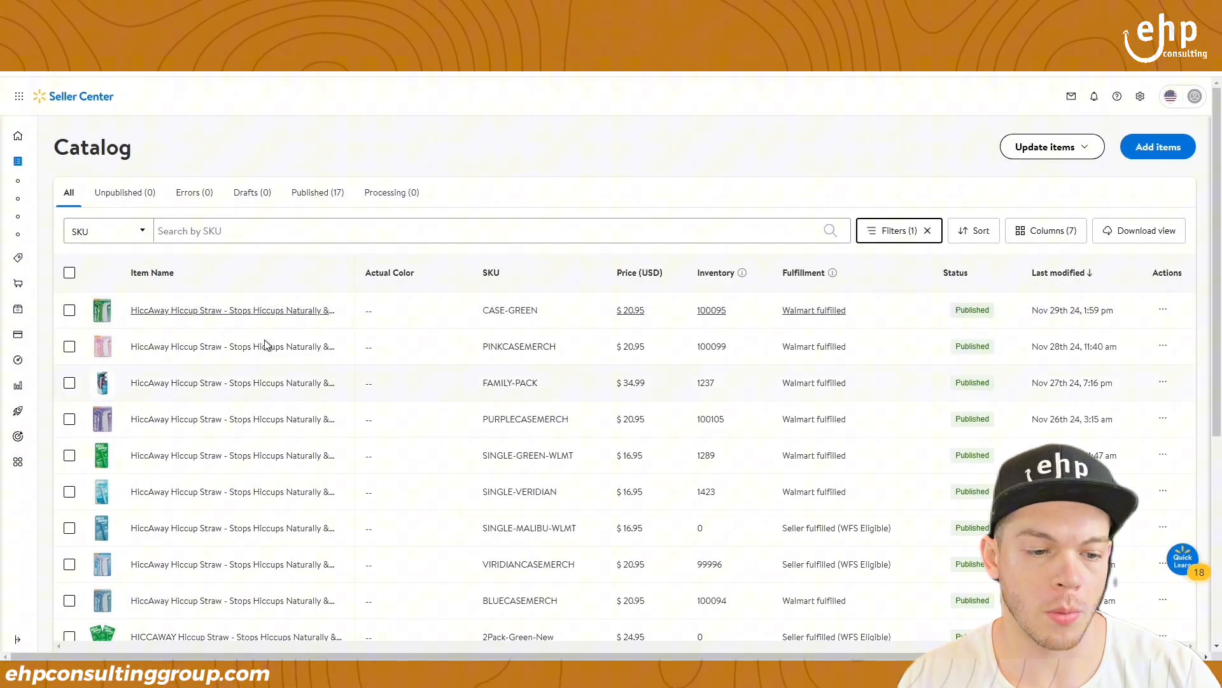
click(231, 309)
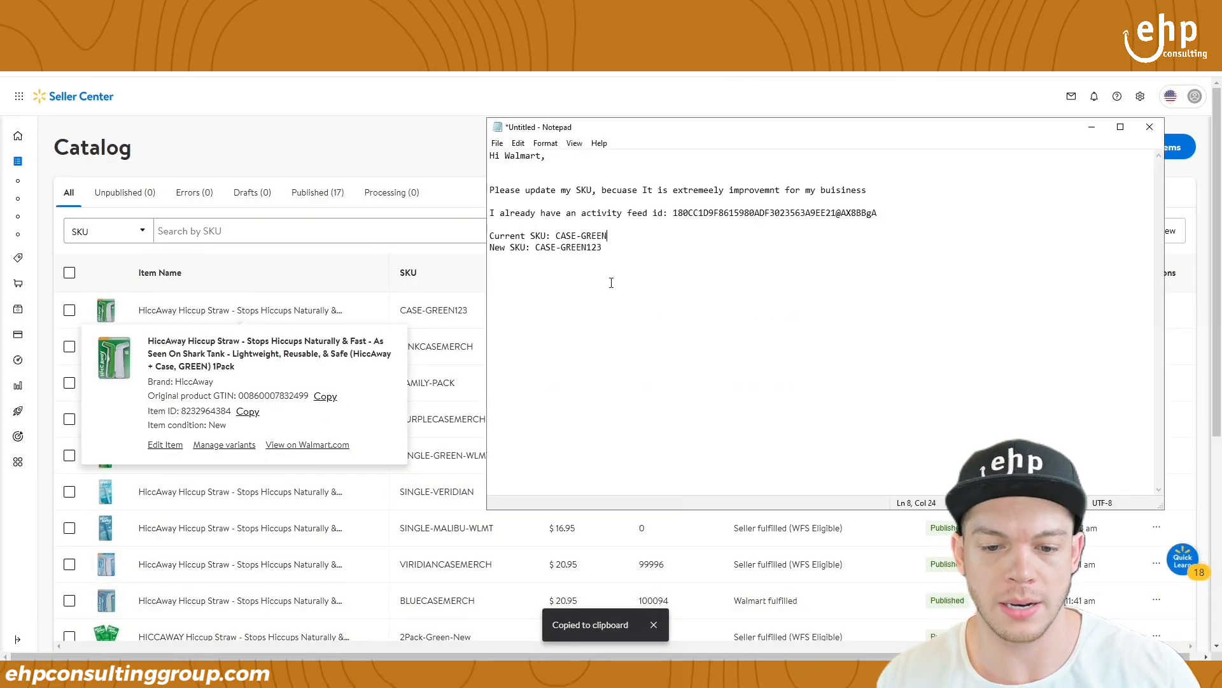
text(G)
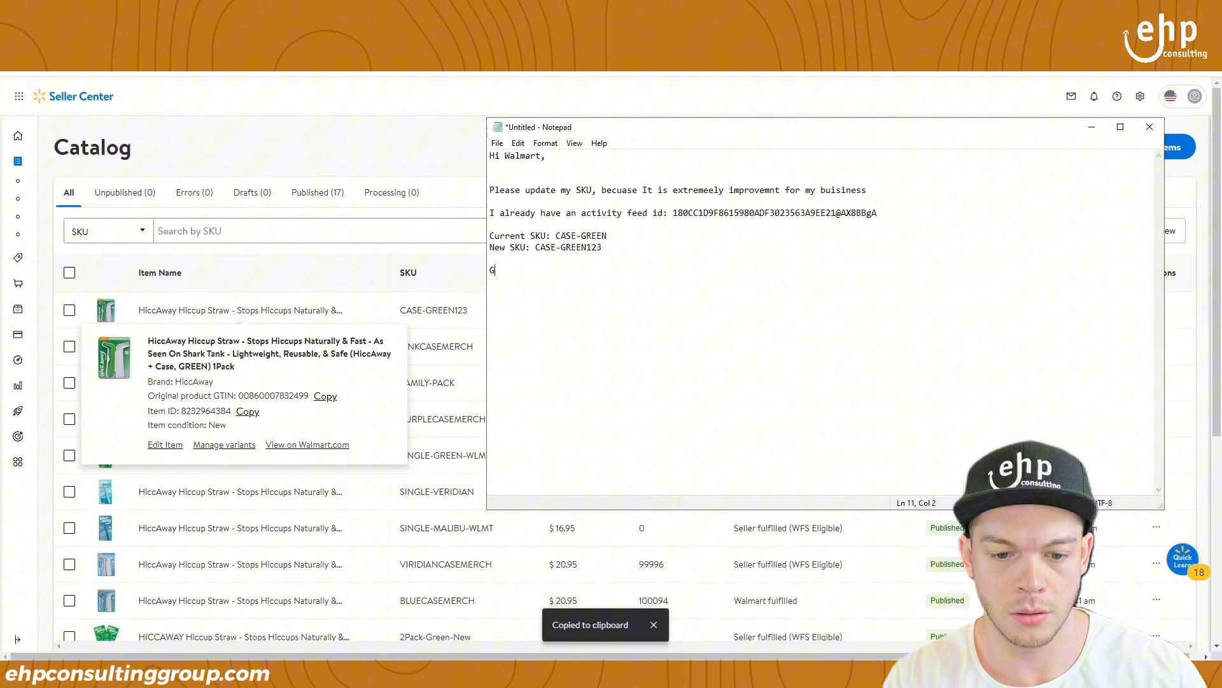
text(ITN: 00860007832499)
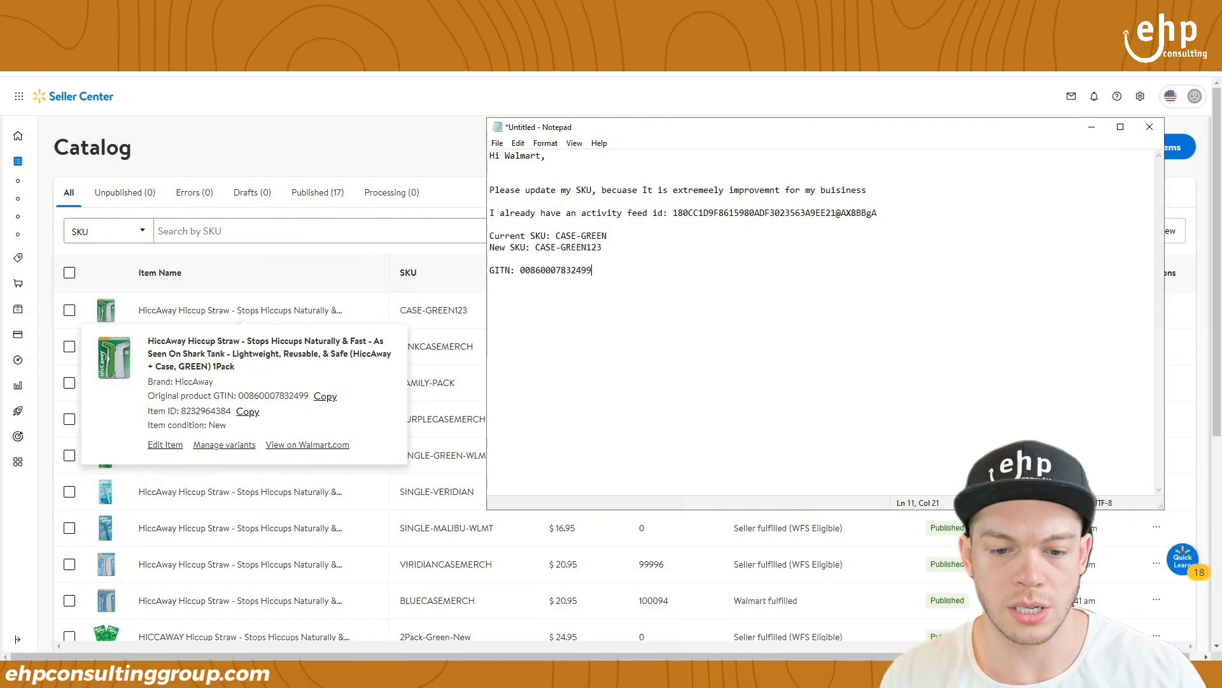
double_click(502, 270)
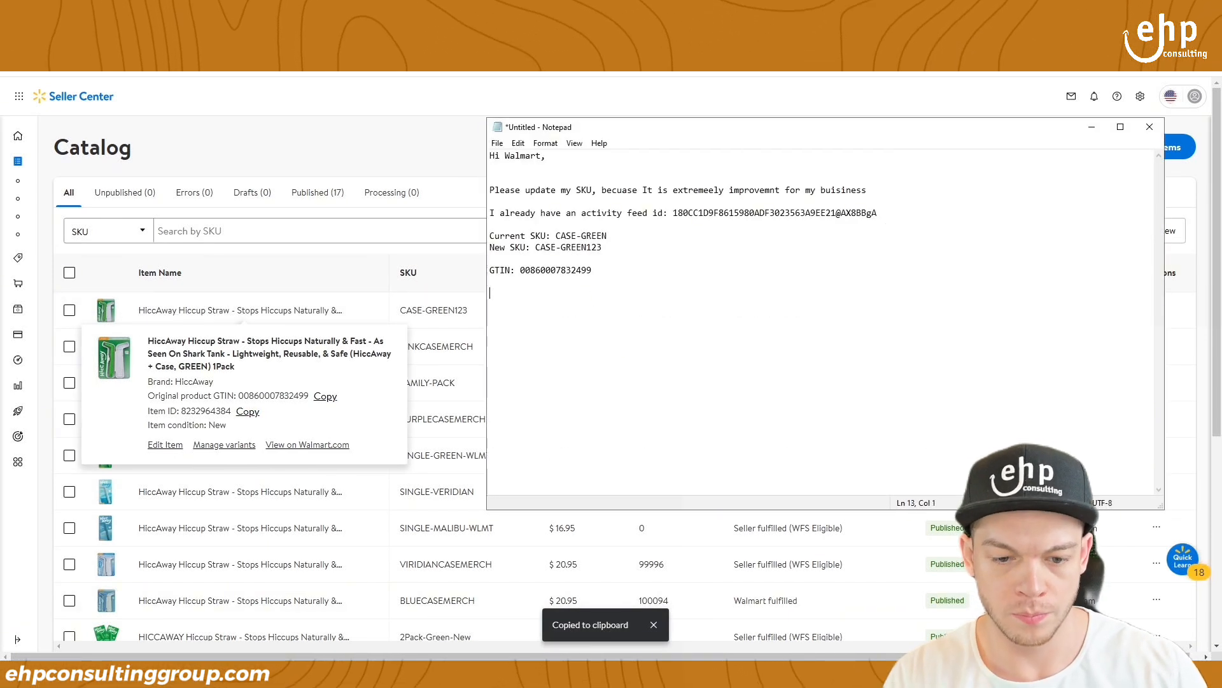
text(Item ID: 8232964384)
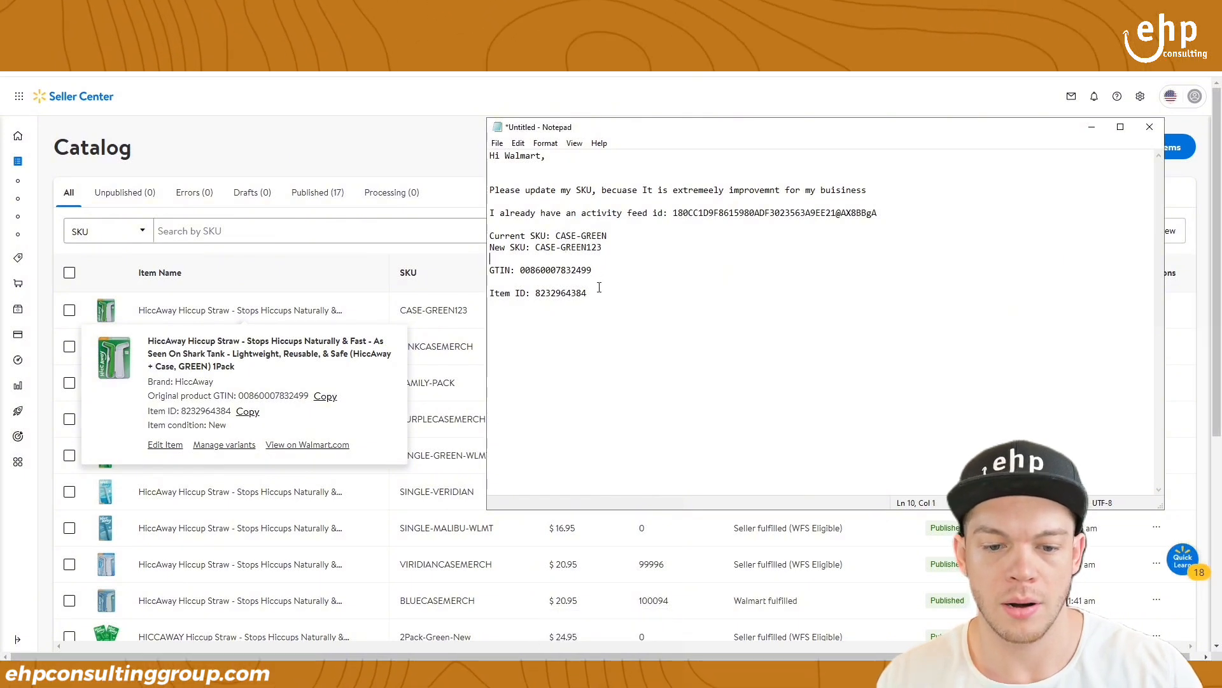
key(ctrl+a)
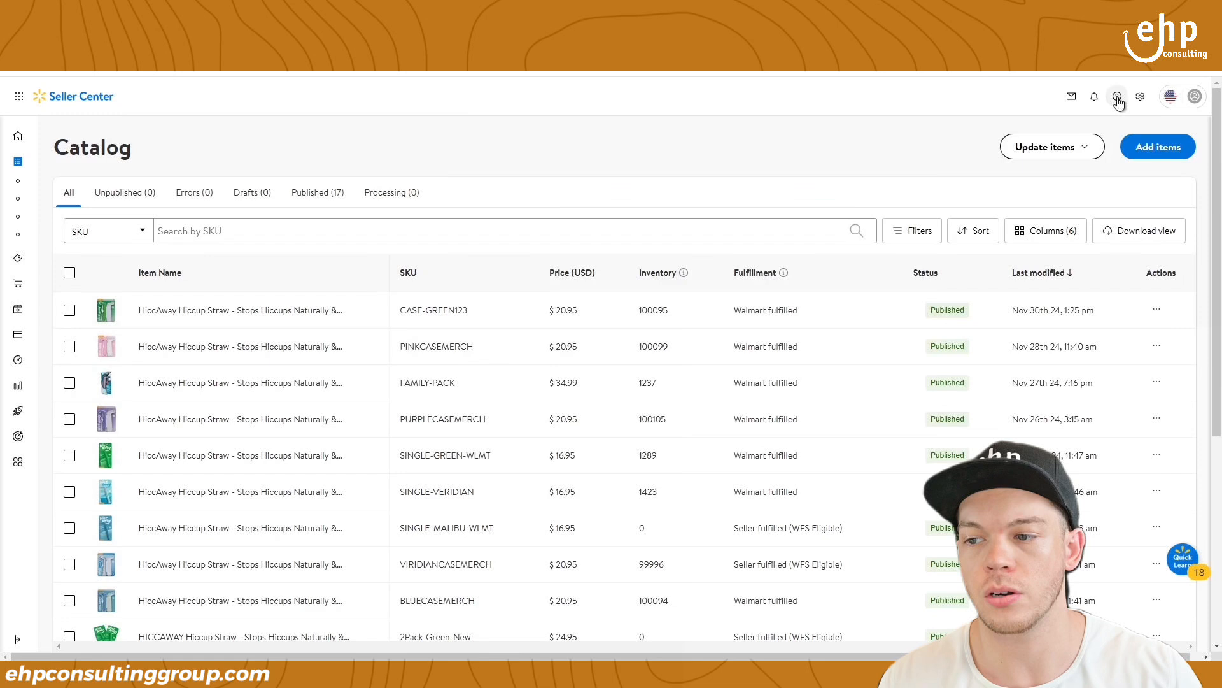
- Start a contact-support case as far as the issue categories list, then dismiss the panel
click(1117, 96)
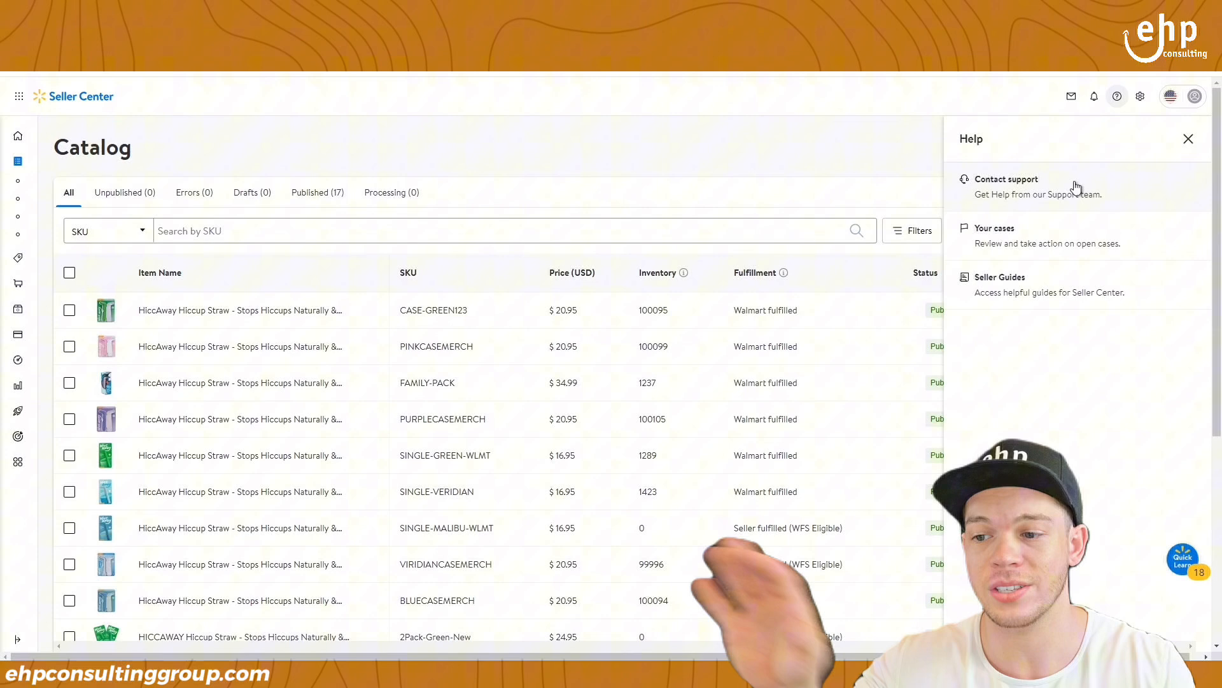
click(1188, 139)
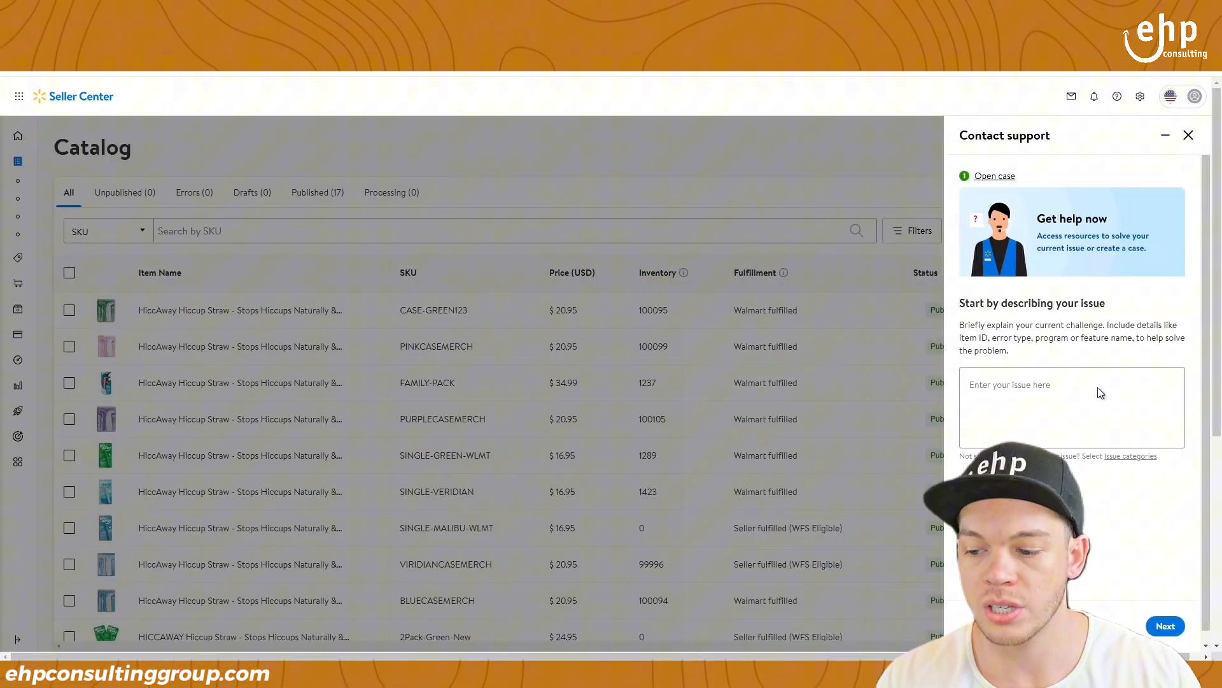
click(1131, 456)
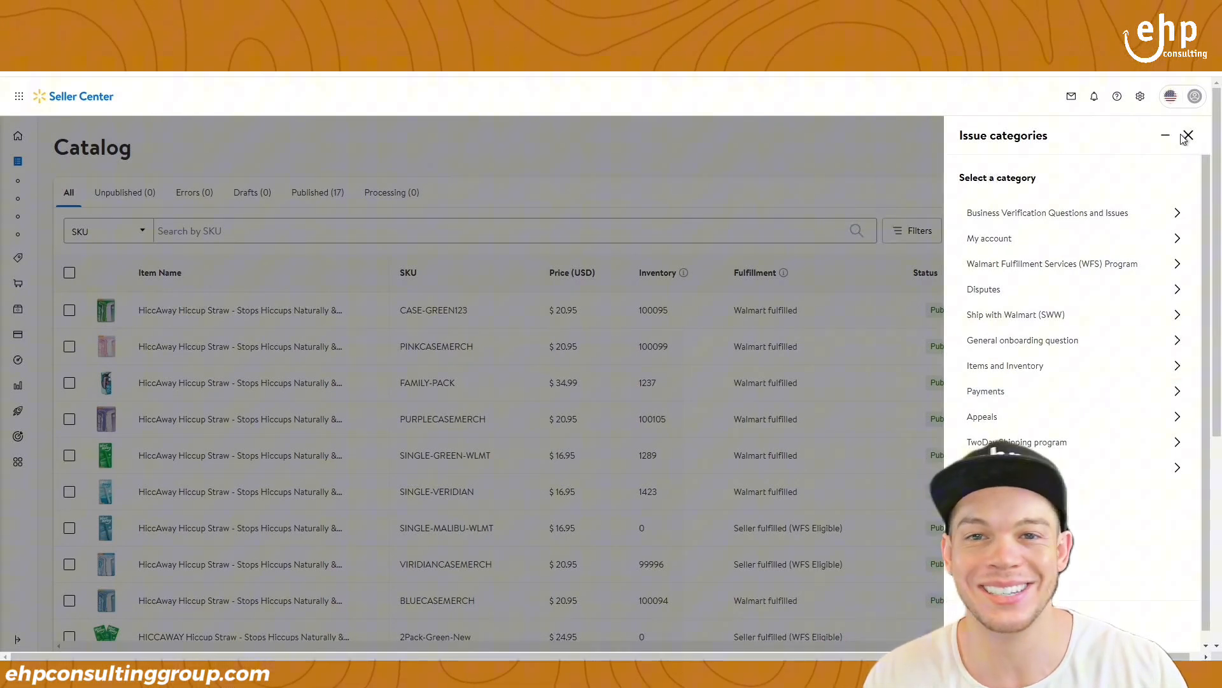
click(1186, 135)
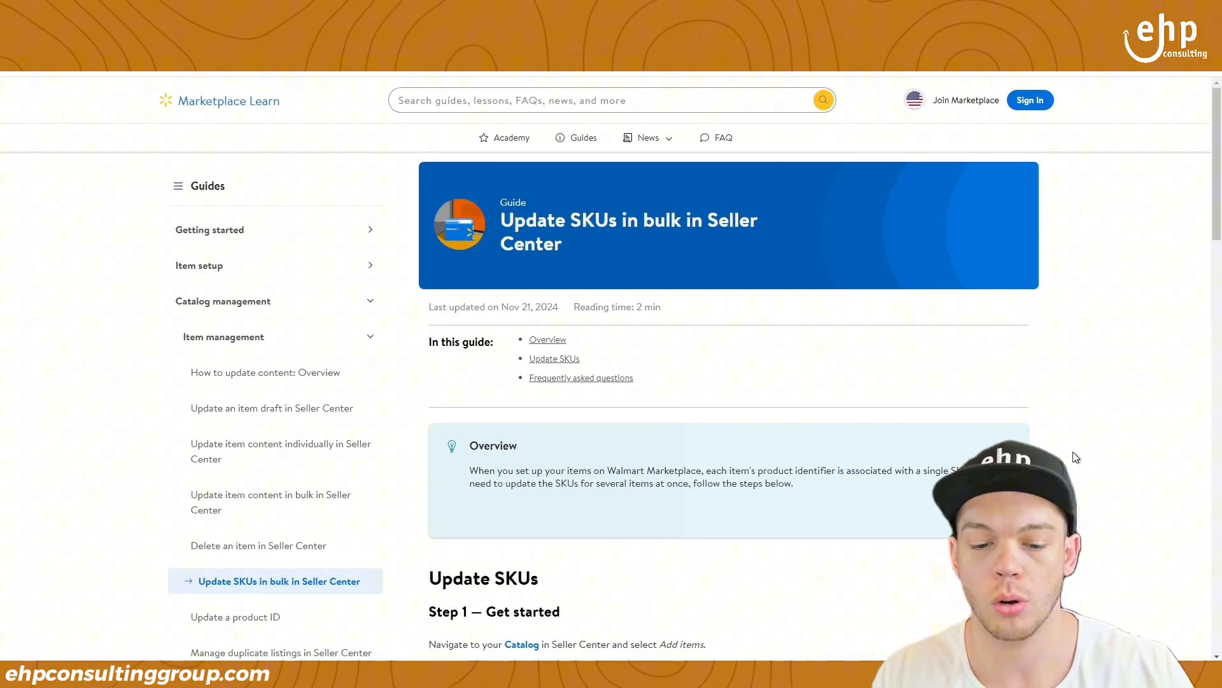
- Read the guide's template download and upload steps and select its SKU Update wording
scroll(down, 3)
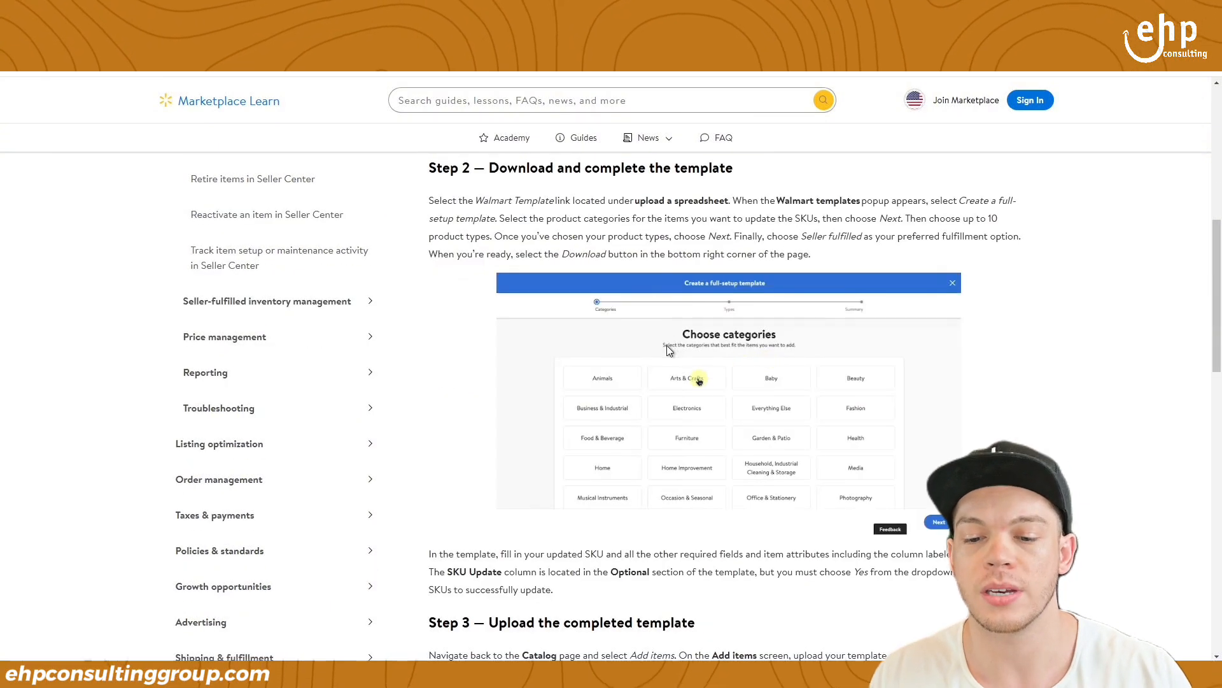
scroll(down, 3)
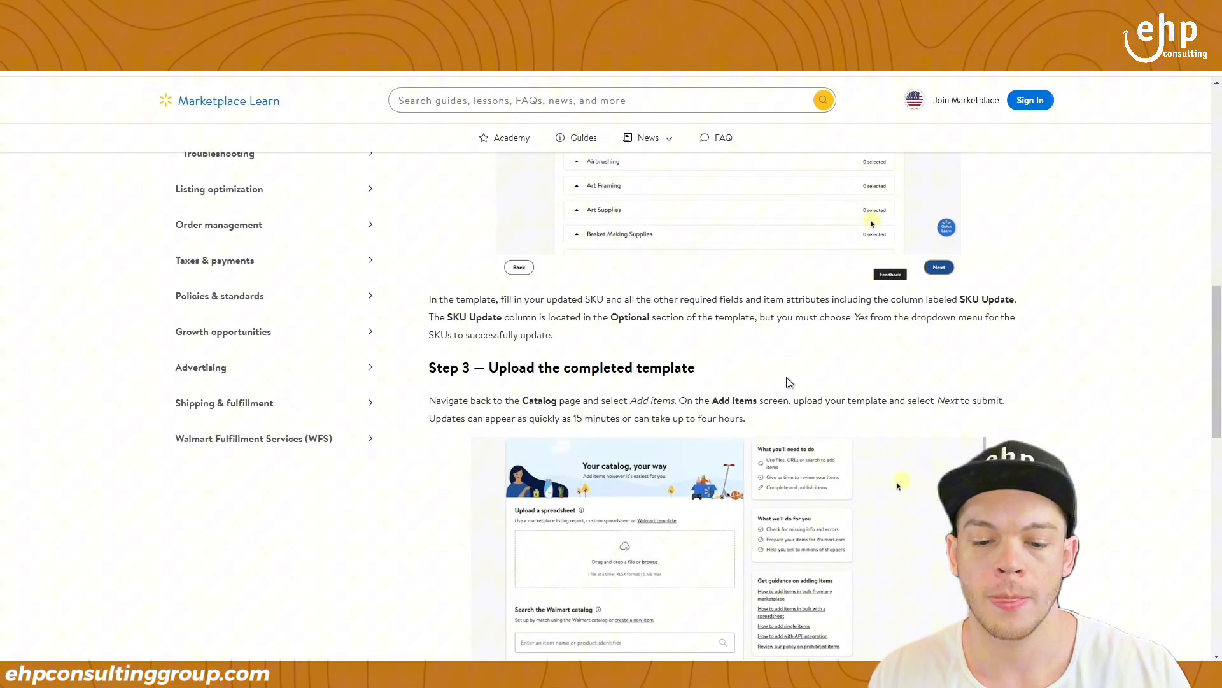
scroll(down, 3)
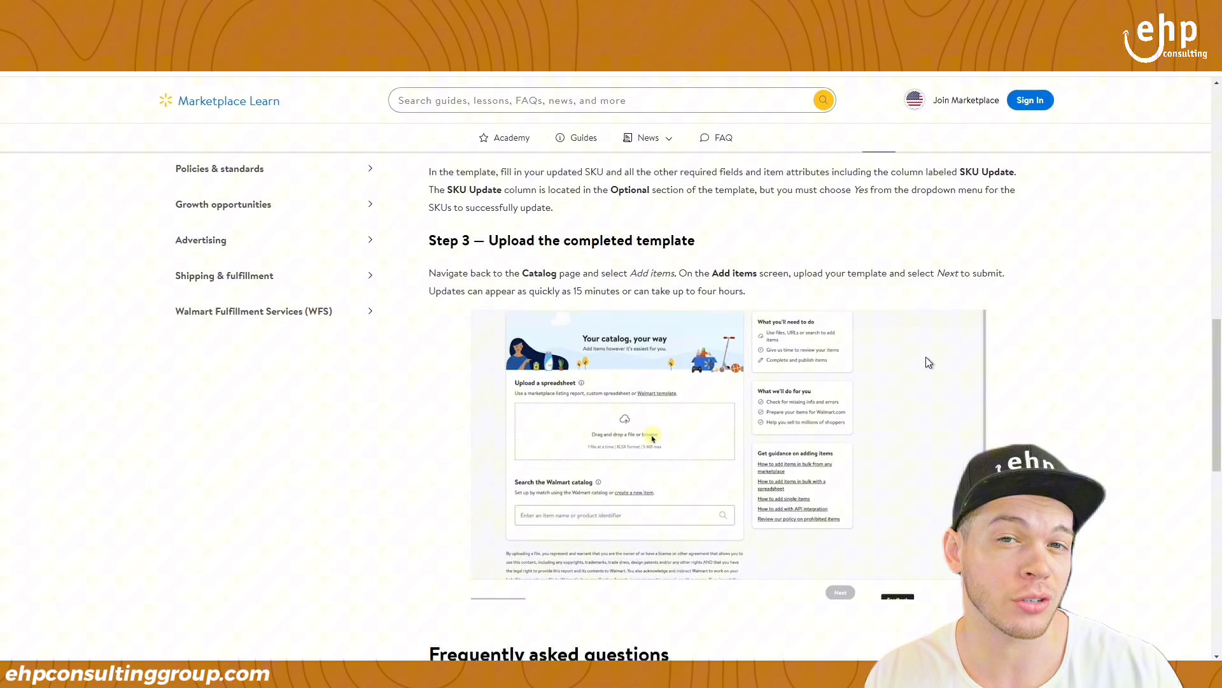
scroll(down, 3)
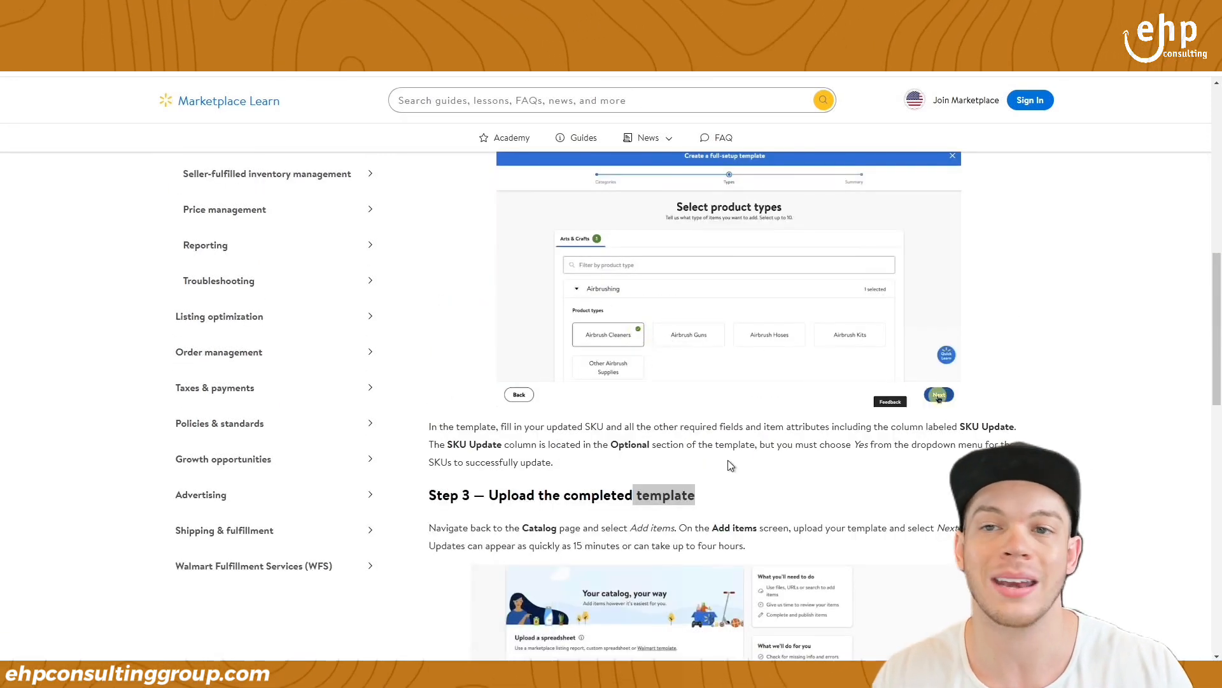
click(938, 394)
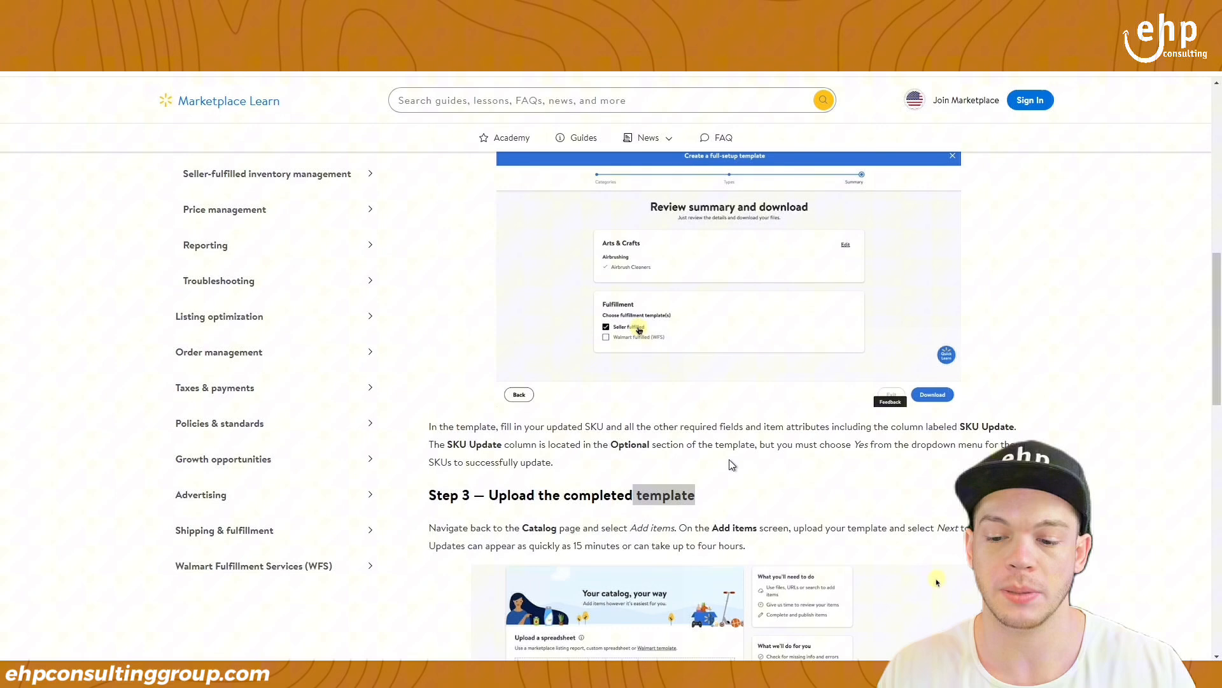
scroll(down, 3)
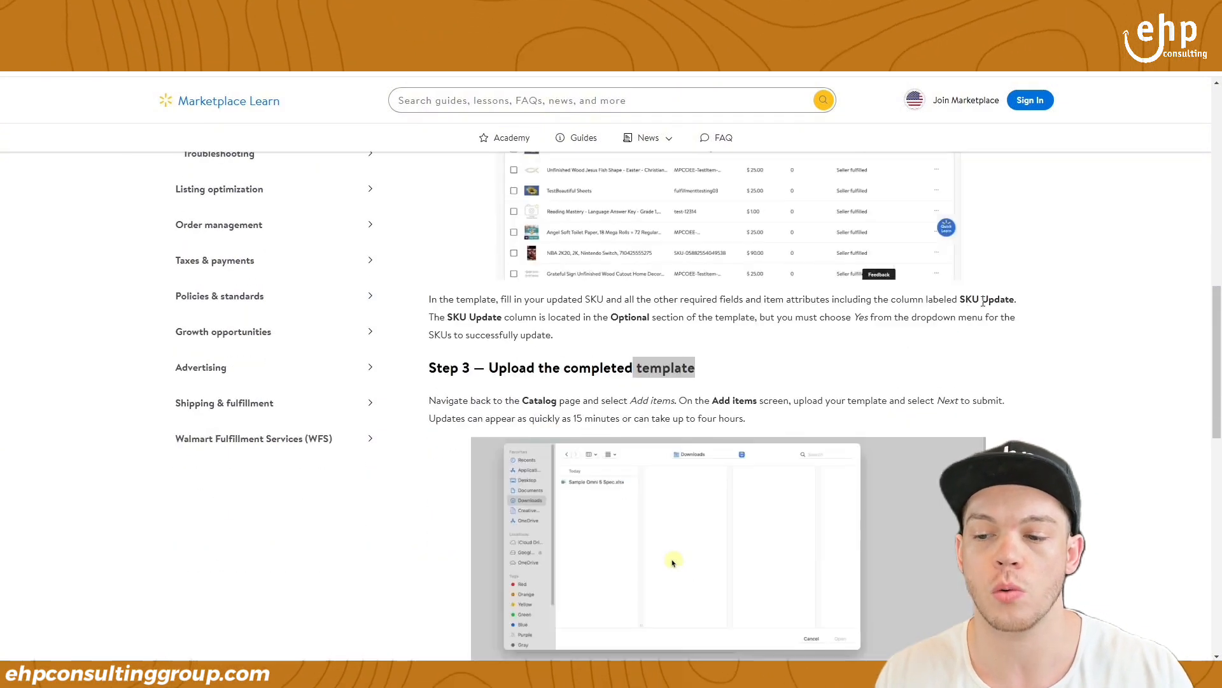
double_click(984, 298)
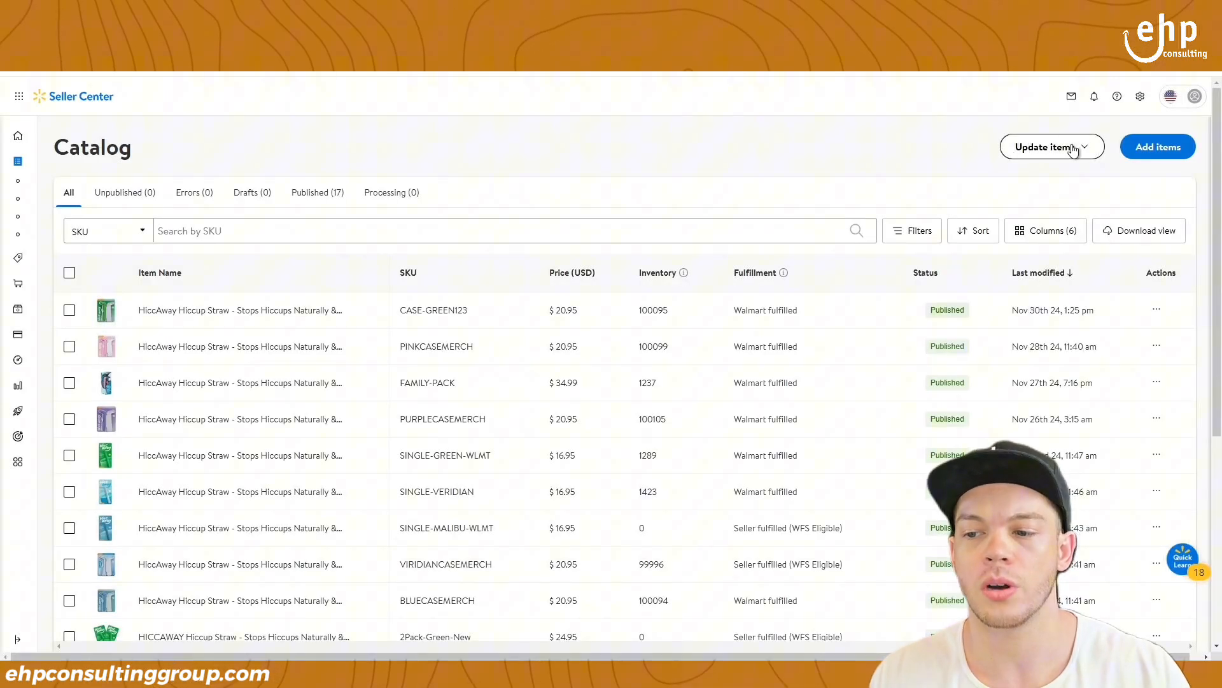
- Start an Update items with file and reveal the Walmart templates, then go to the Downloads folder
click(1052, 147)
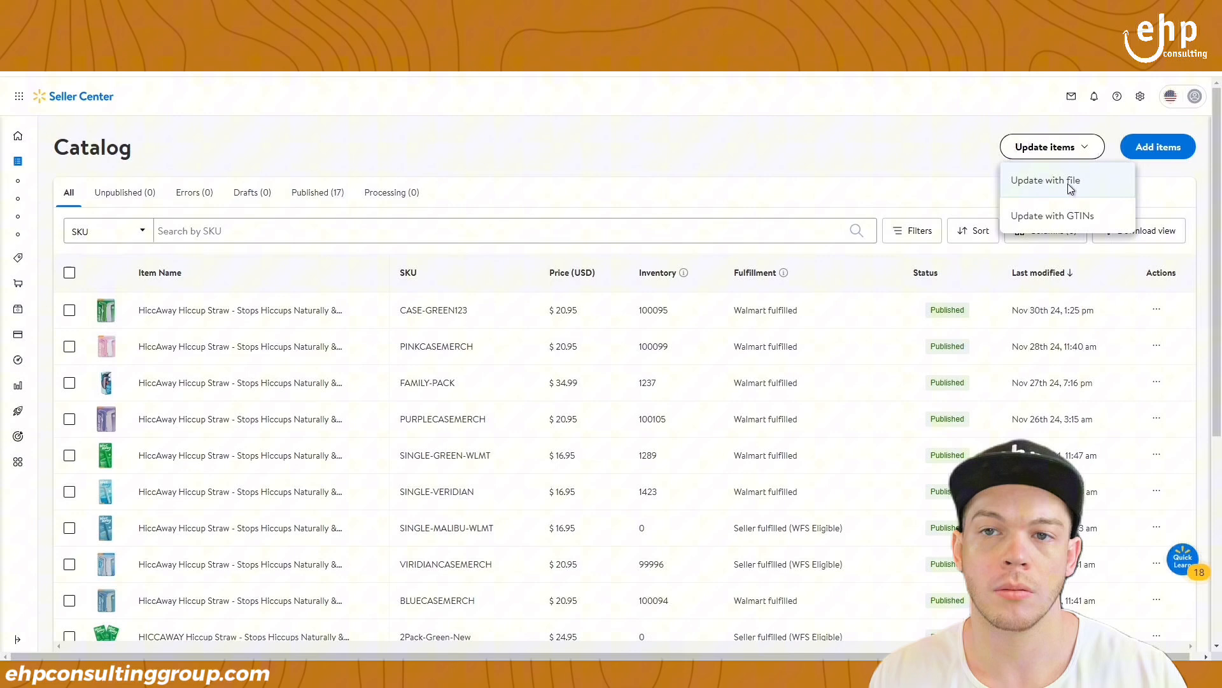
click(1045, 181)
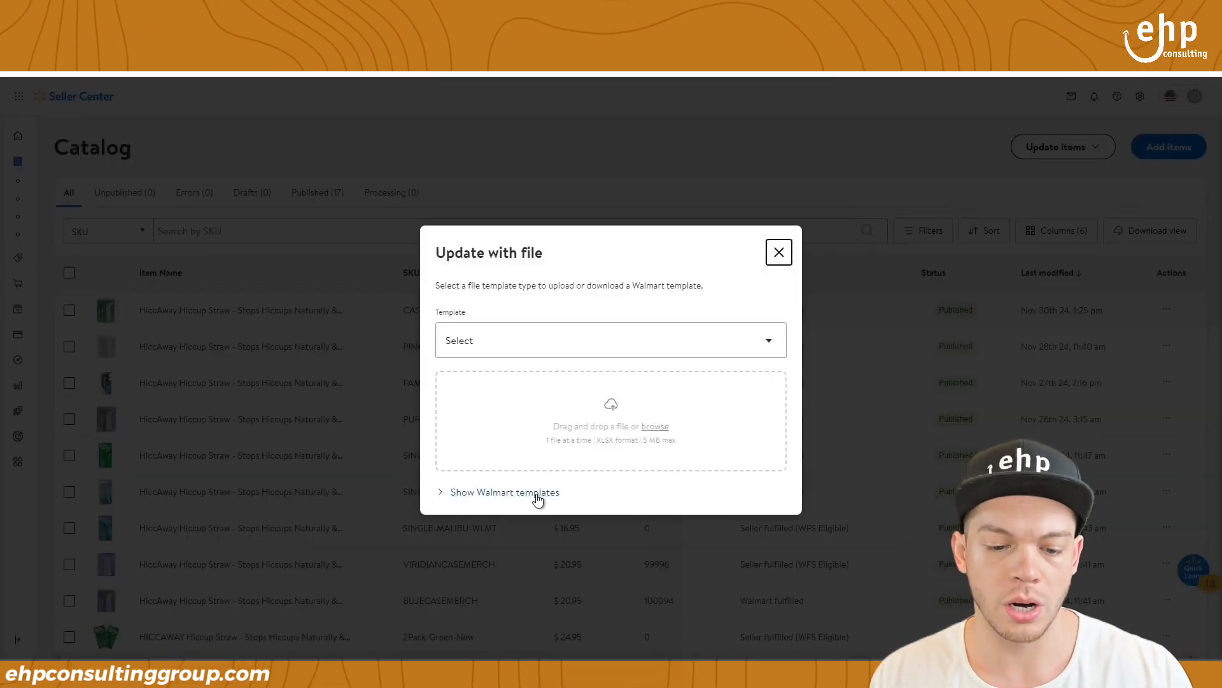
click(504, 492)
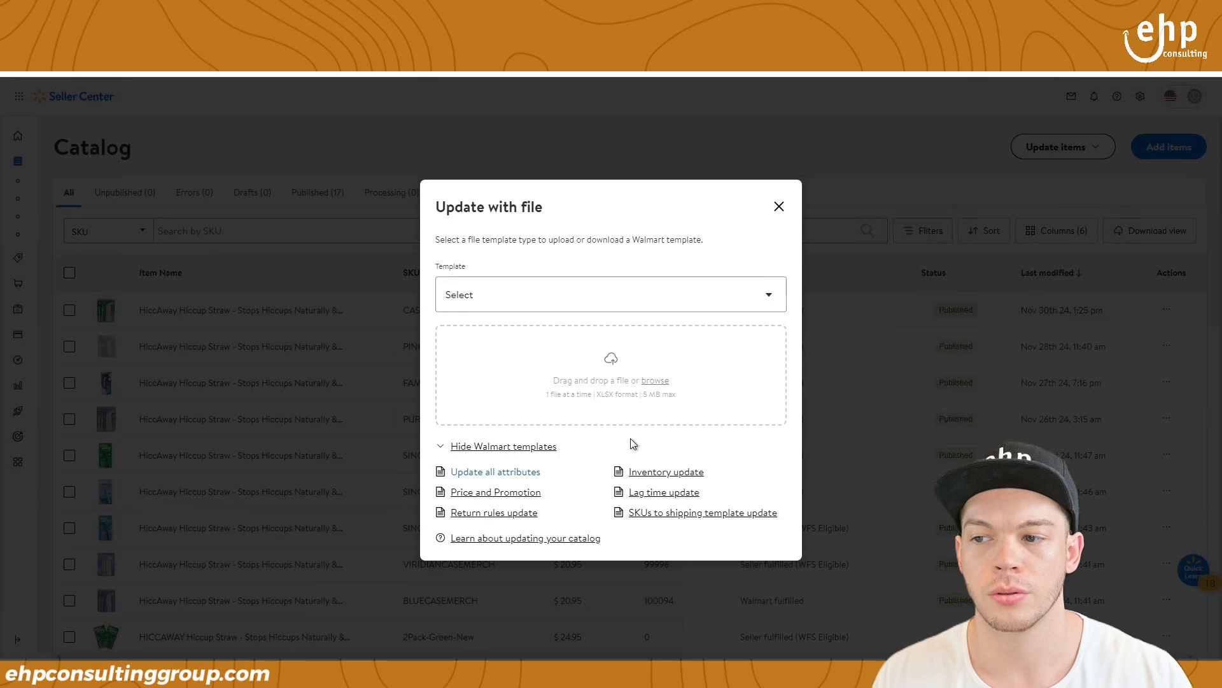
click(495, 471)
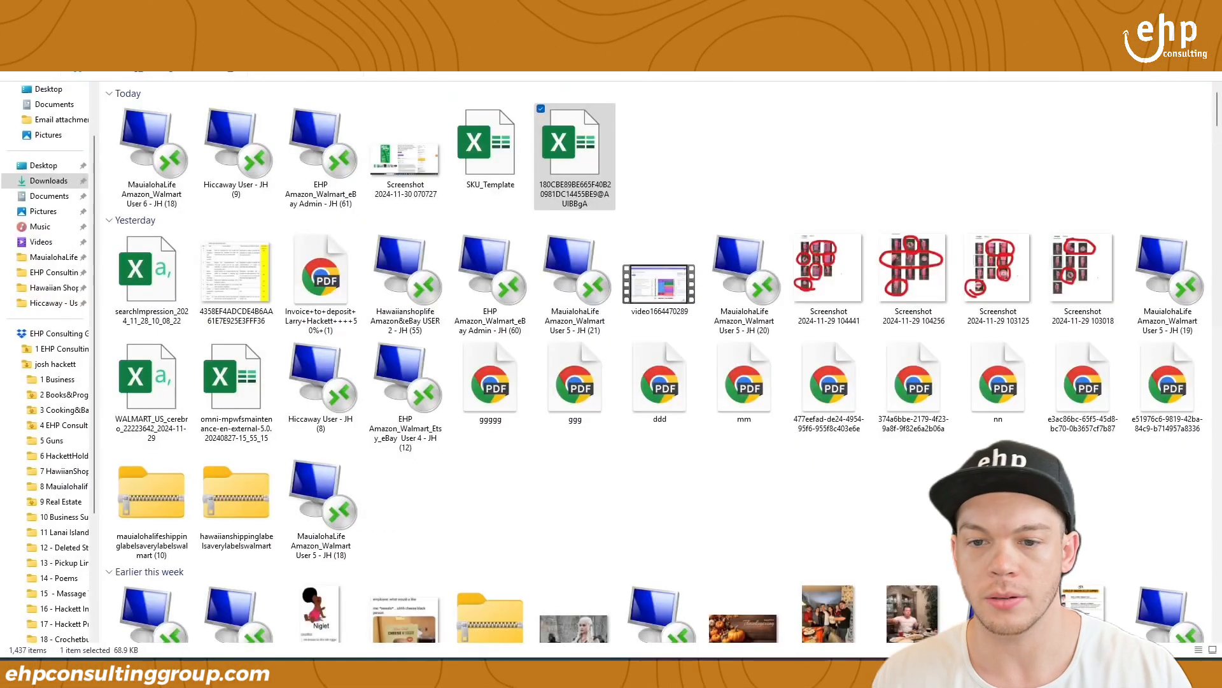
- Open SKU_Template in Excel and add an SKU UPDATE heading with Yes for the first item row
double_click(575, 142)
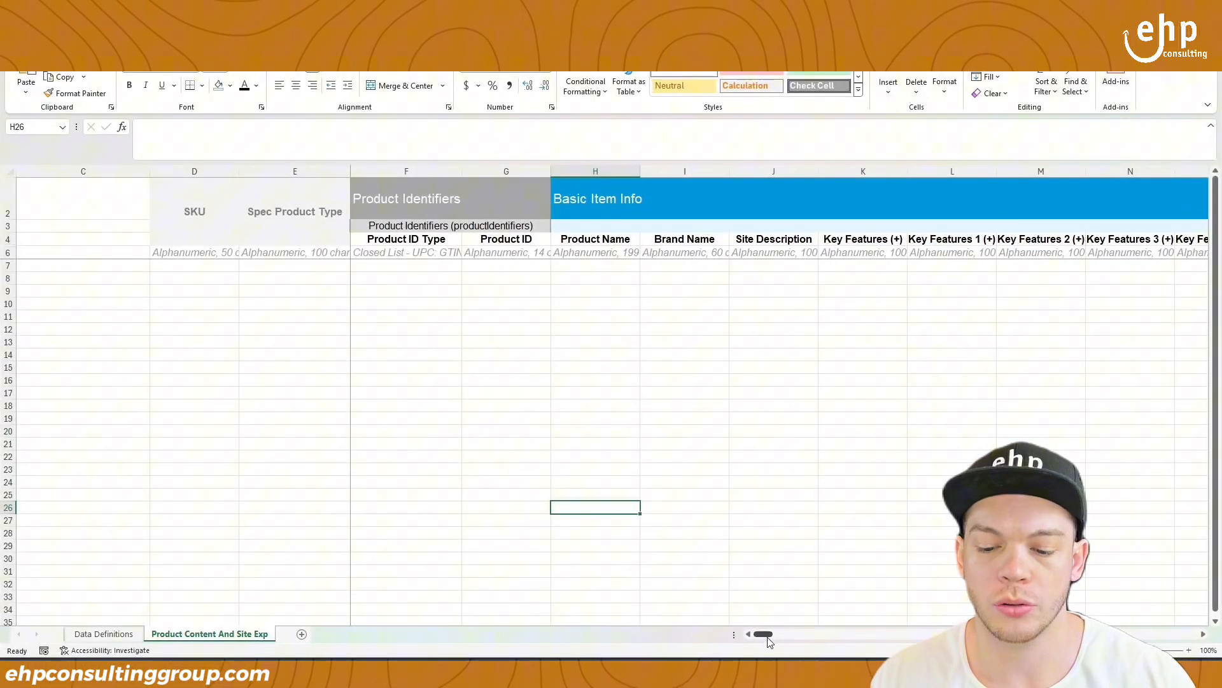
scroll(right, 3)
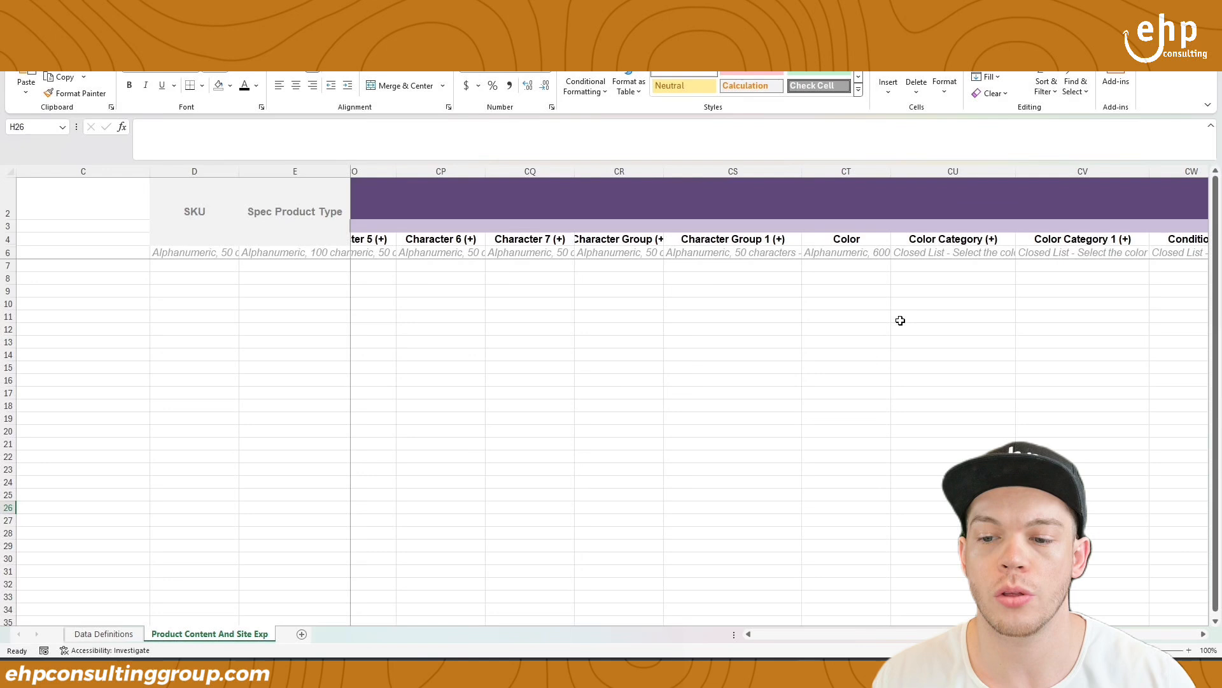
text(SKU UPDATE)
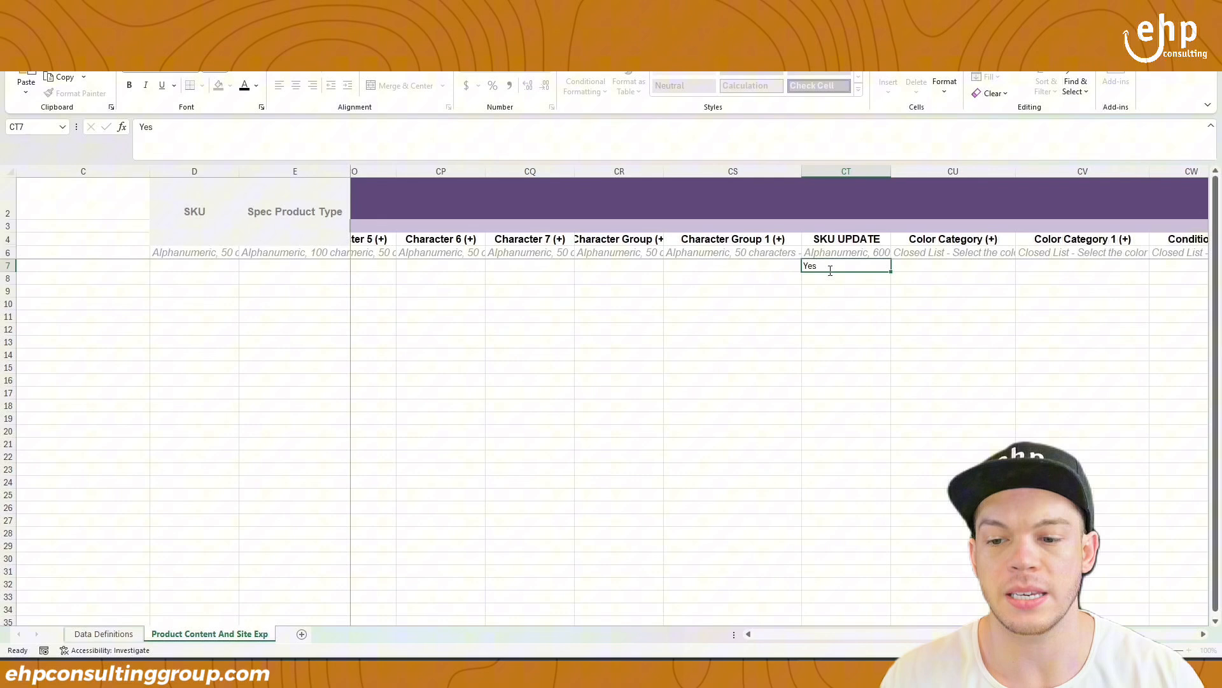
click(193, 264)
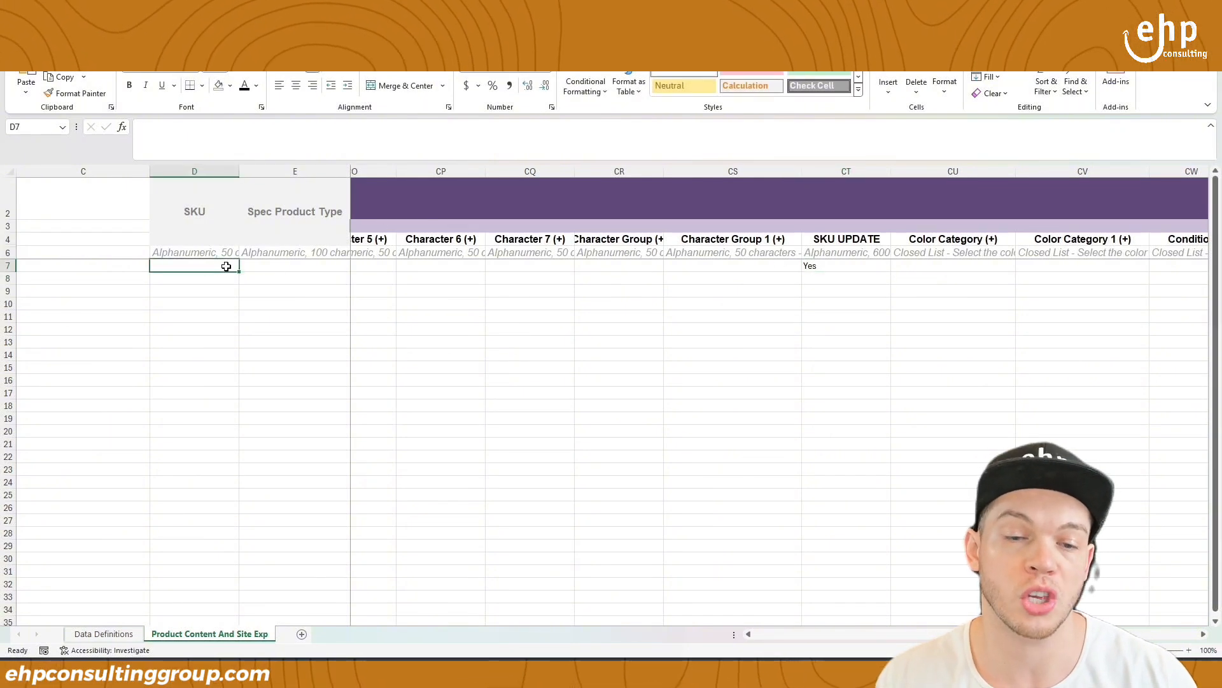
mouse_move(629, 308)
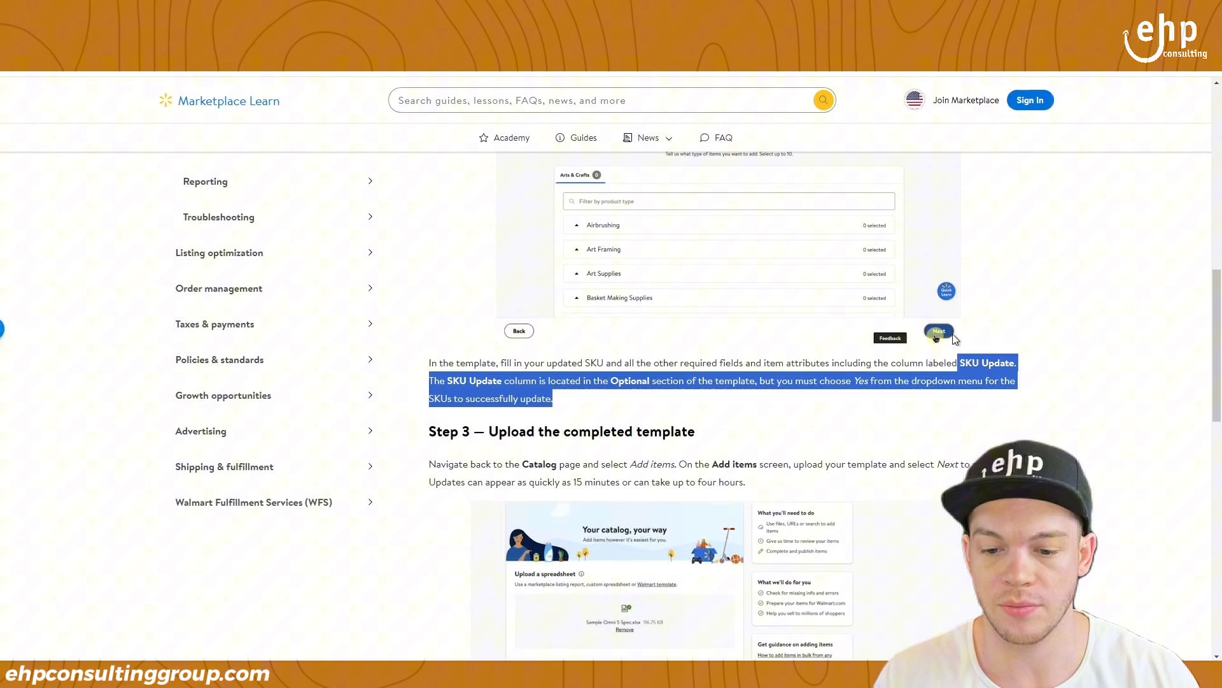
- Switch to the Chrome tab with Google results for 'walmart seller training'
click(575, 224)
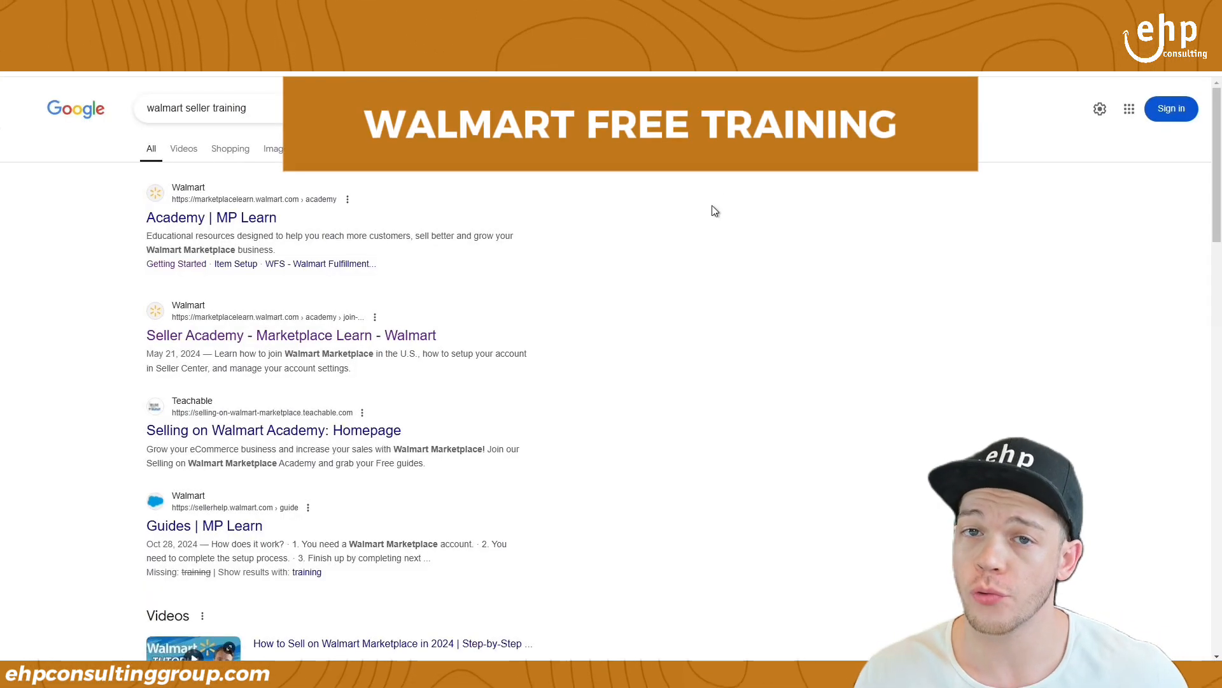
- Open the 'Seller Academy - Marketplace Learn - Walmart' result and scroll its Getting started page
triple_click(196, 107)
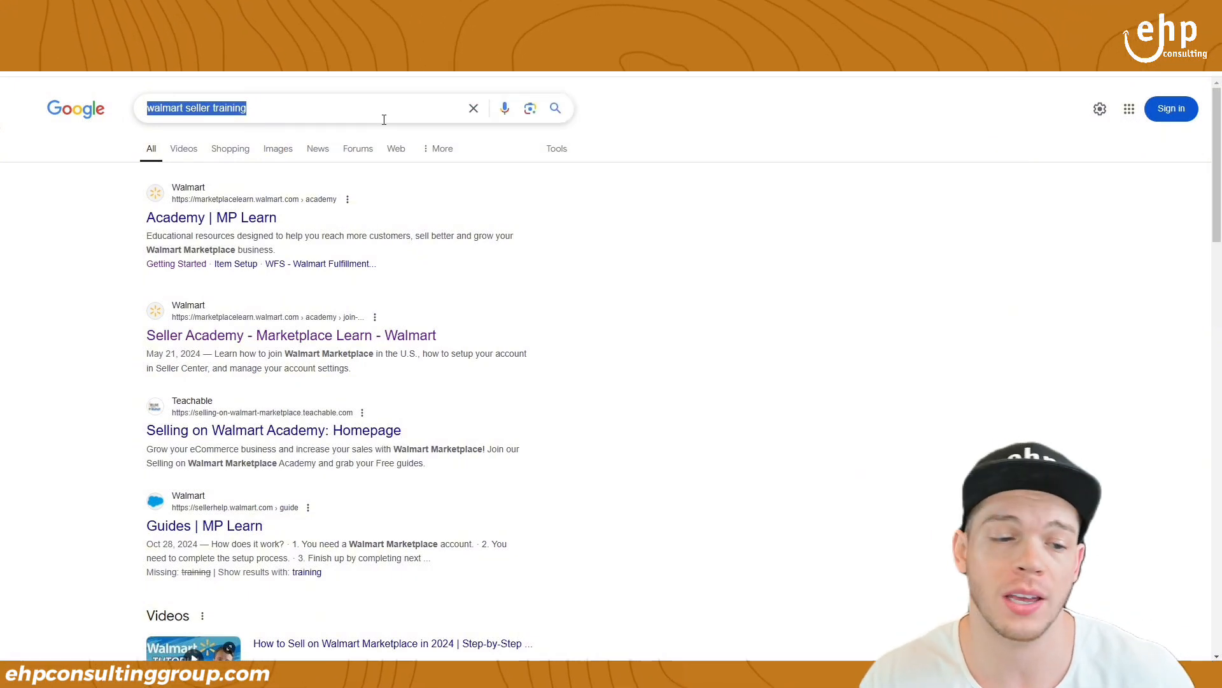
mouse_move(165, 345)
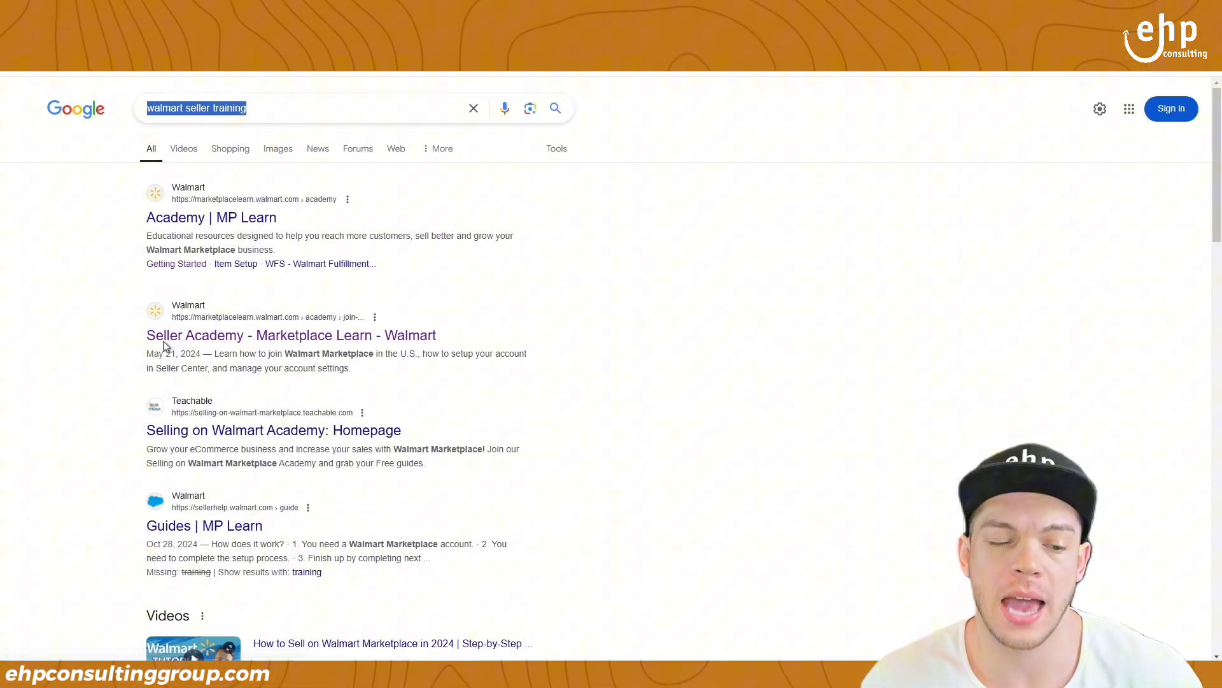
mouse_move(396, 336)
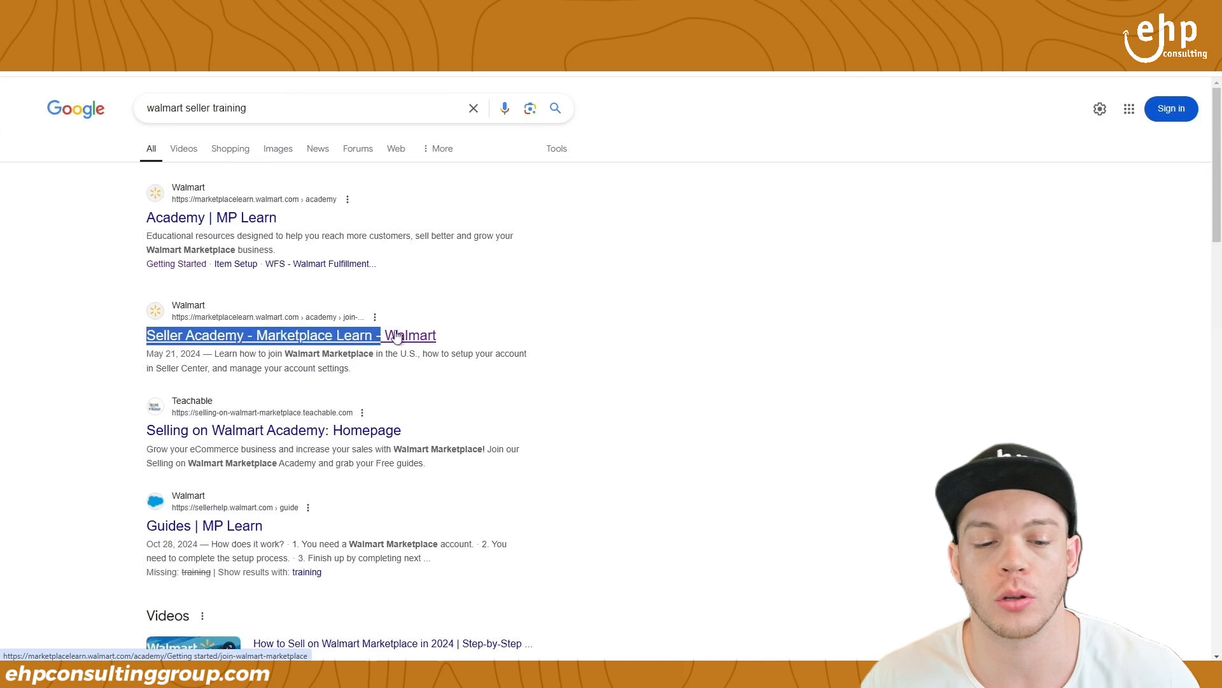
click(262, 335)
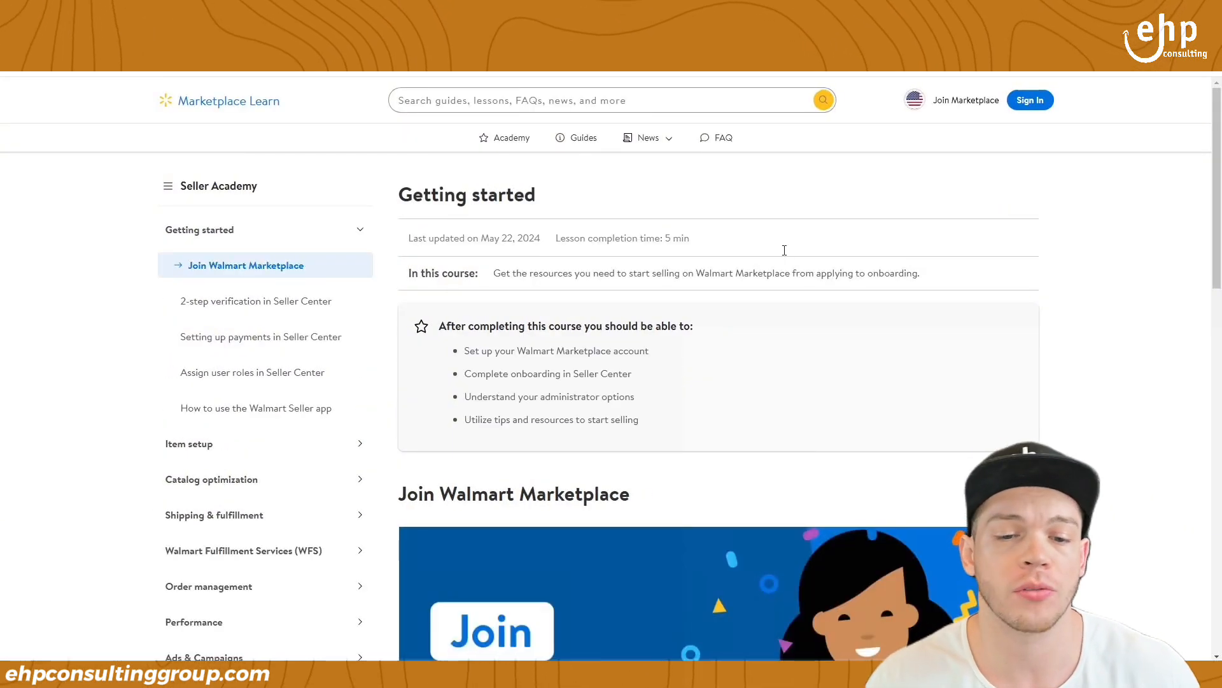
scroll(down, 3)
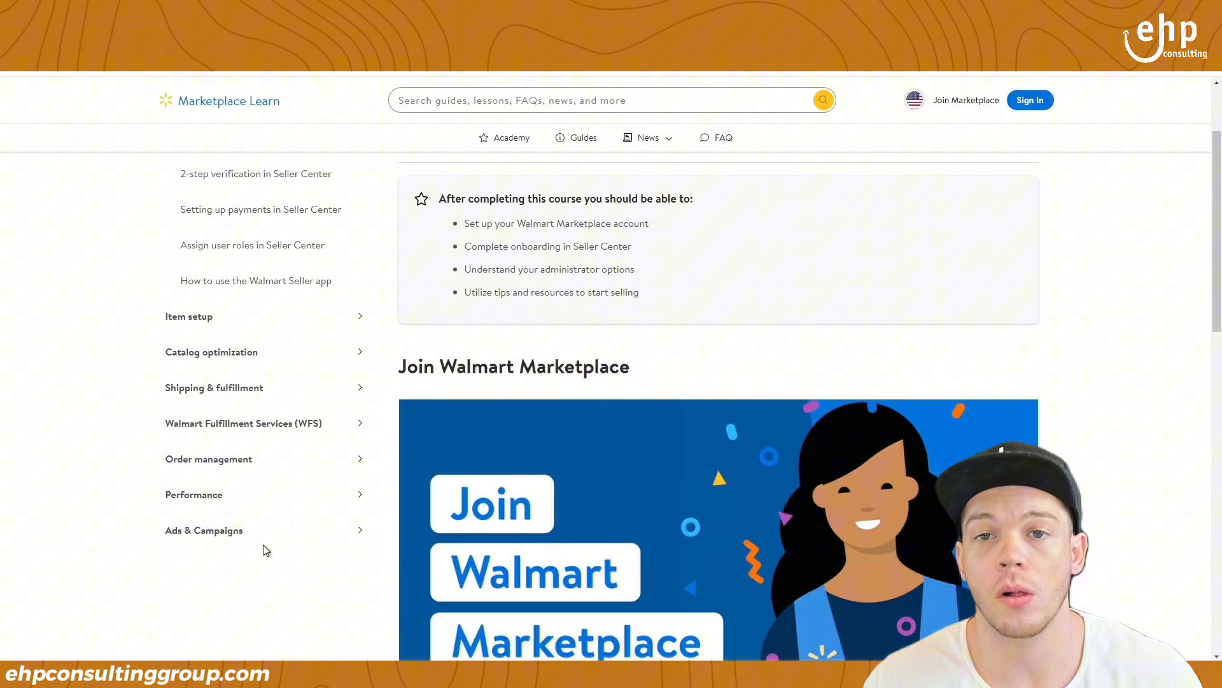